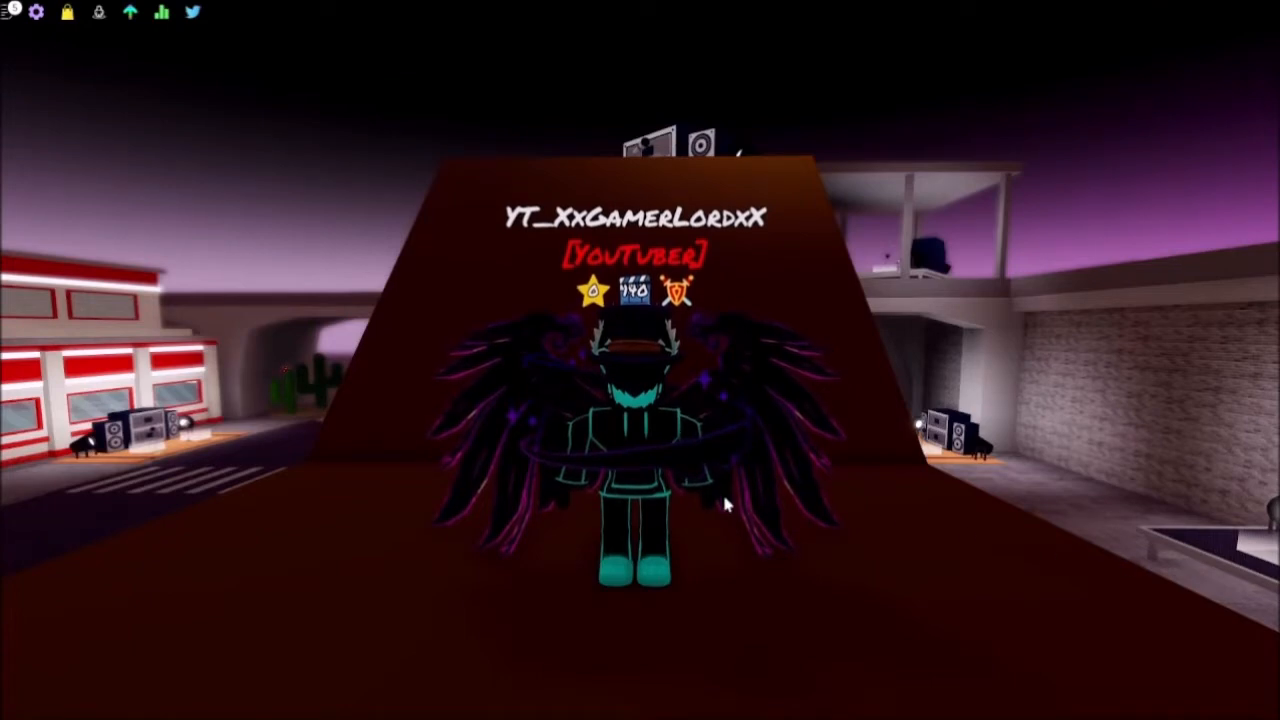
{"action": "mouse_move", "coordinate": [374, 451]}
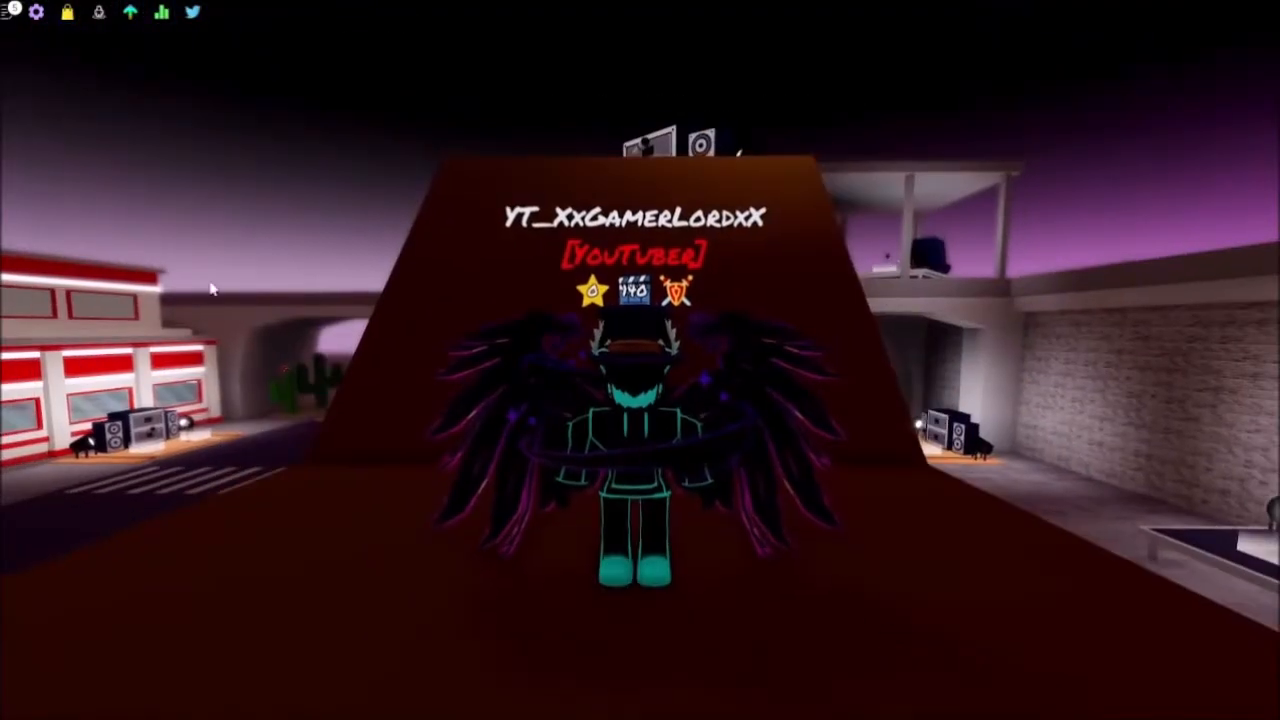
Step: Open the Funky Friday Settings window with the top-left gear icon
{"action": "left_click", "coordinate": [36, 18]}
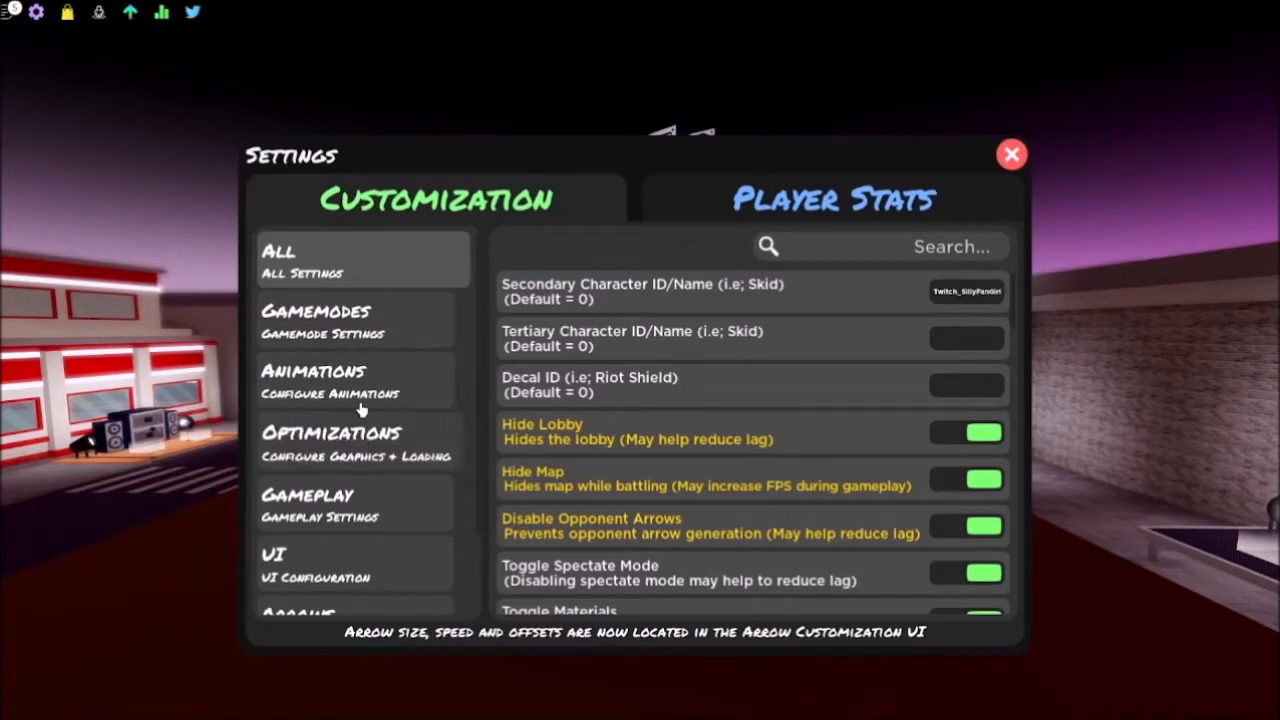
Step: View the Optimizations category with hide lobby, map, shadows and props all on
{"action": "left_click", "coordinate": [355, 440]}
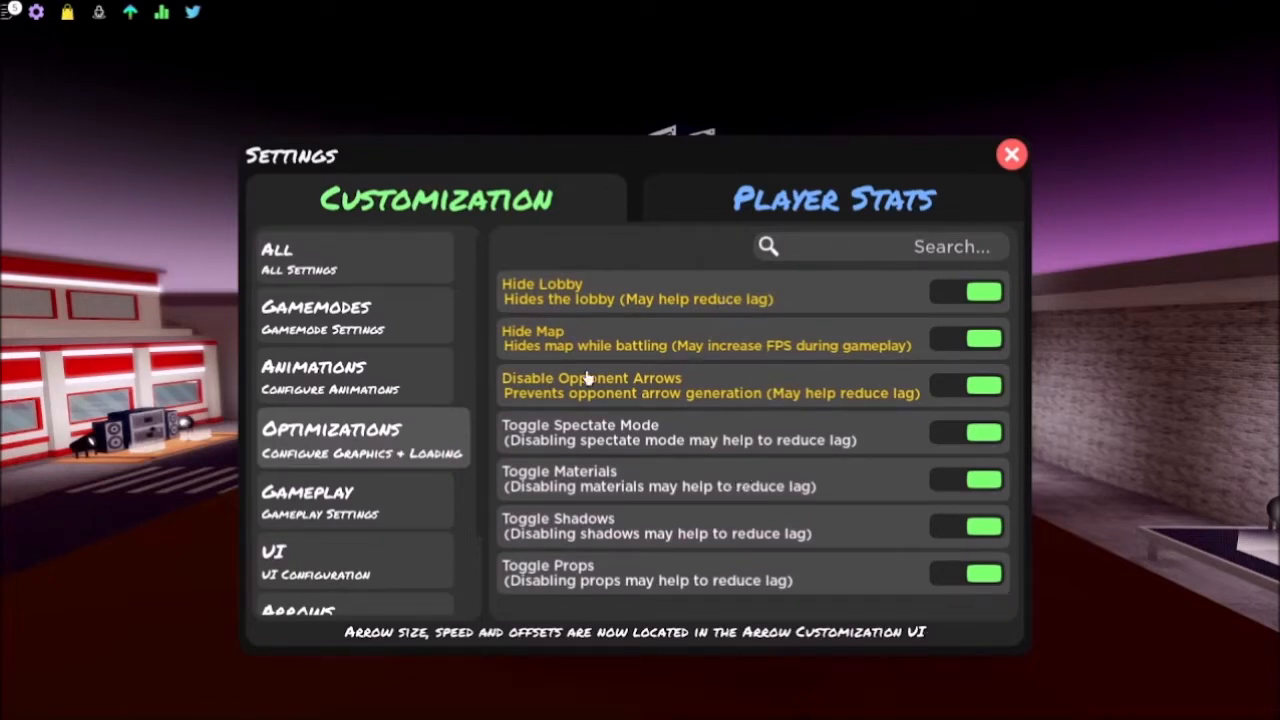
{"action": "mouse_move", "coordinate": [800, 235]}
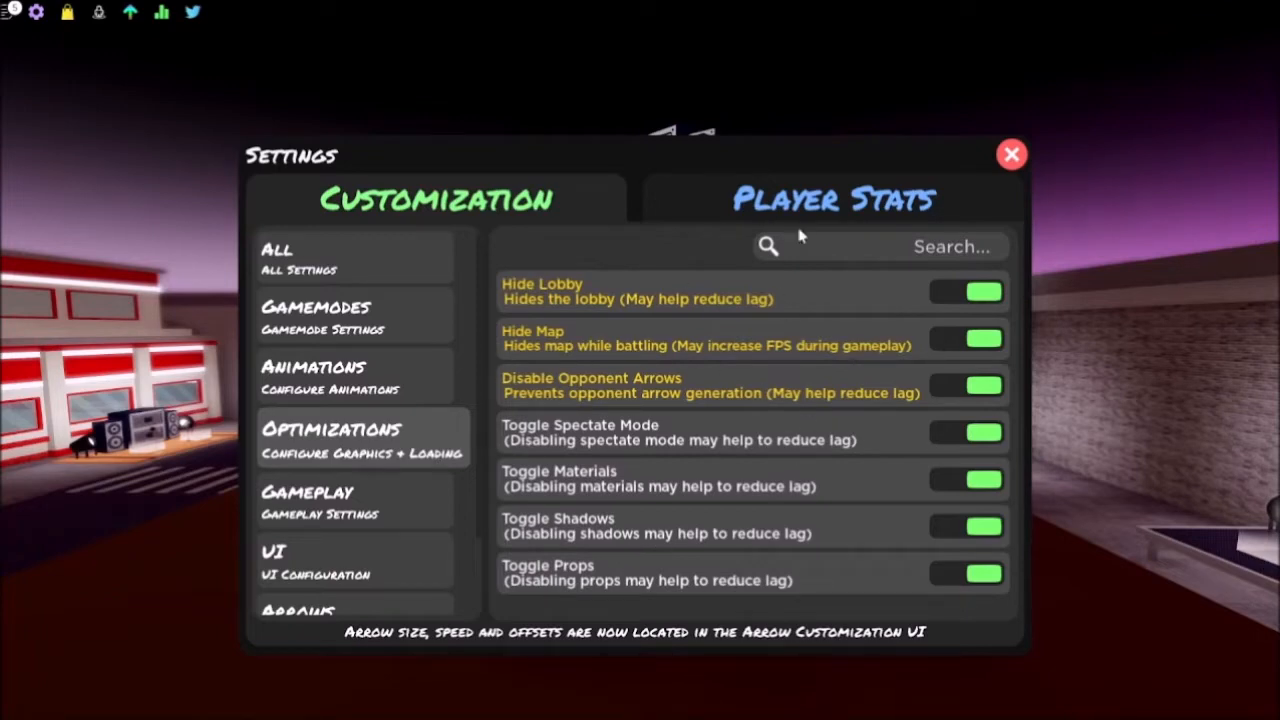
{"action": "mouse_move", "coordinate": [415, 488]}
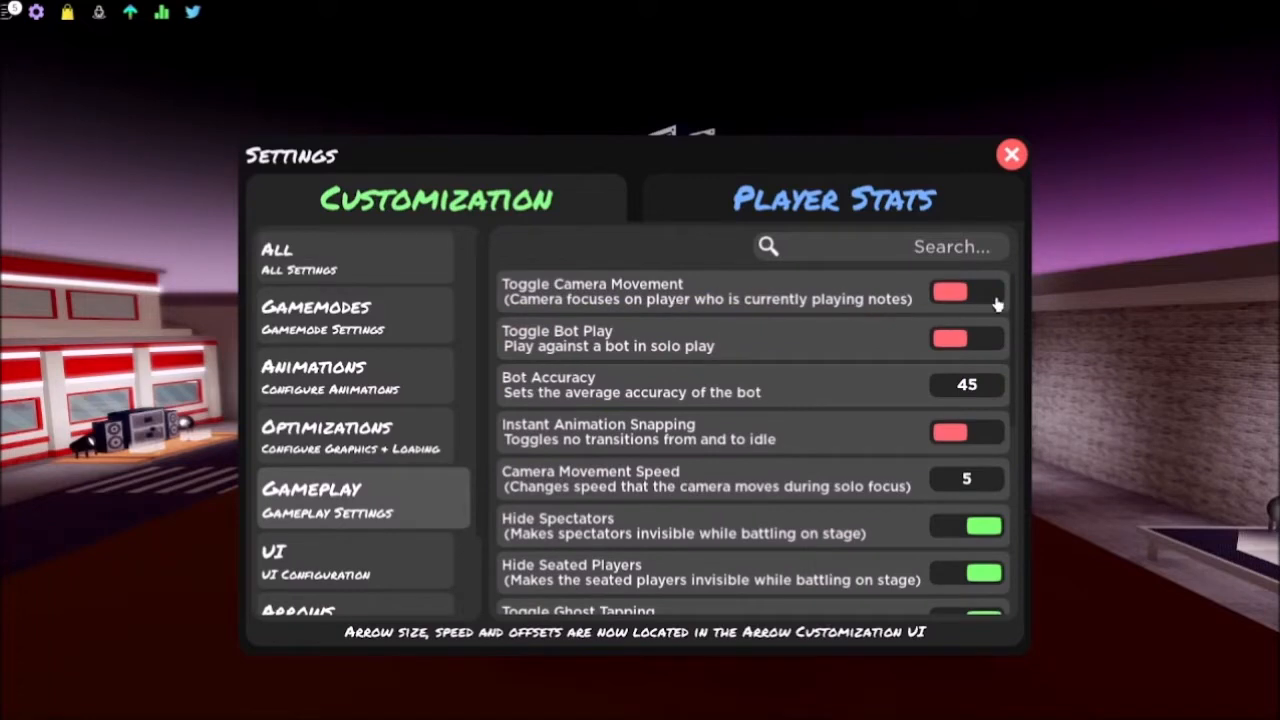
{"action": "mouse_move", "coordinate": [955, 303]}
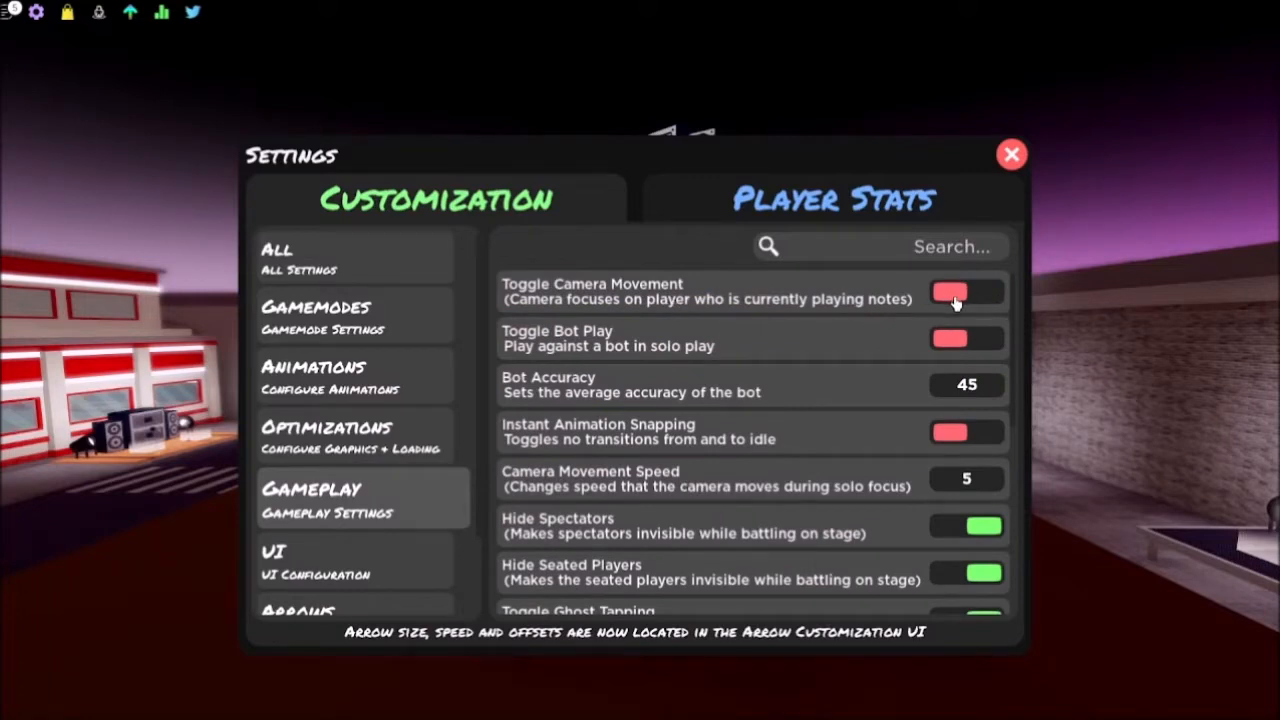
{"action": "mouse_move", "coordinate": [938, 298]}
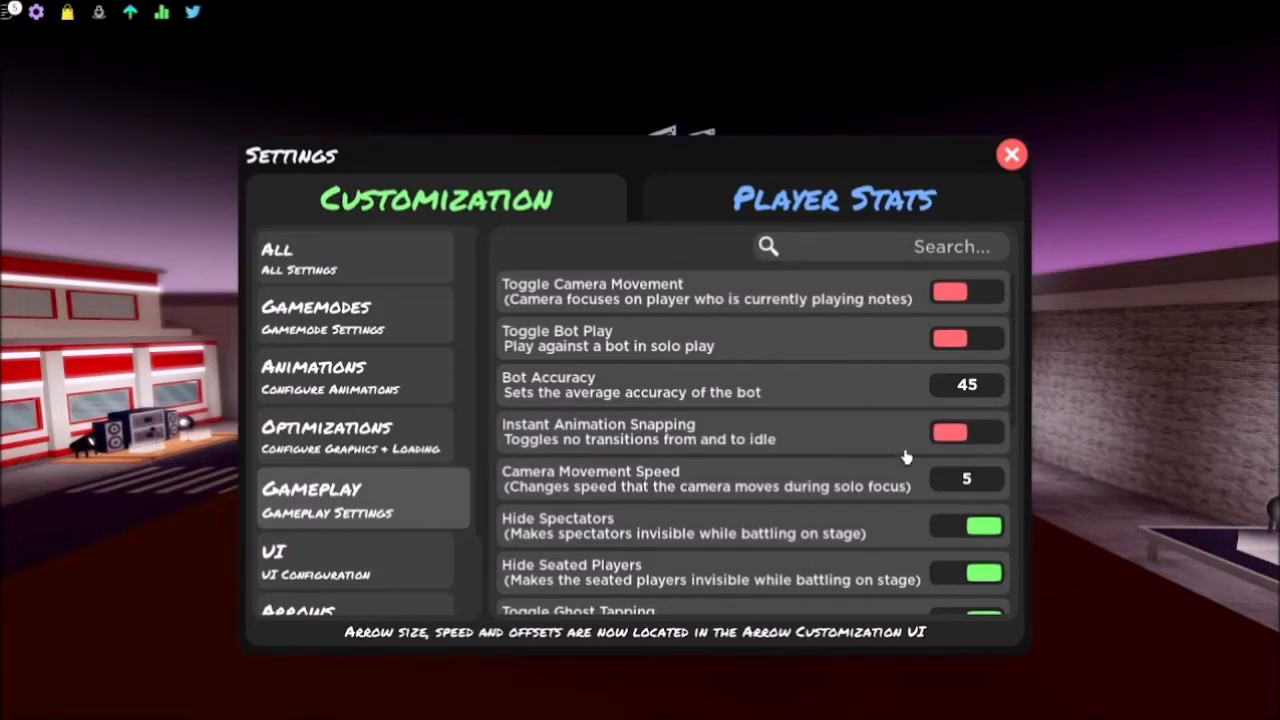
Step: In Gameplay, keep camera movement off, ghost tapping on and down scroll off
{"action": "scroll", "scroll_direction": "down", "scroll_amount": 3}
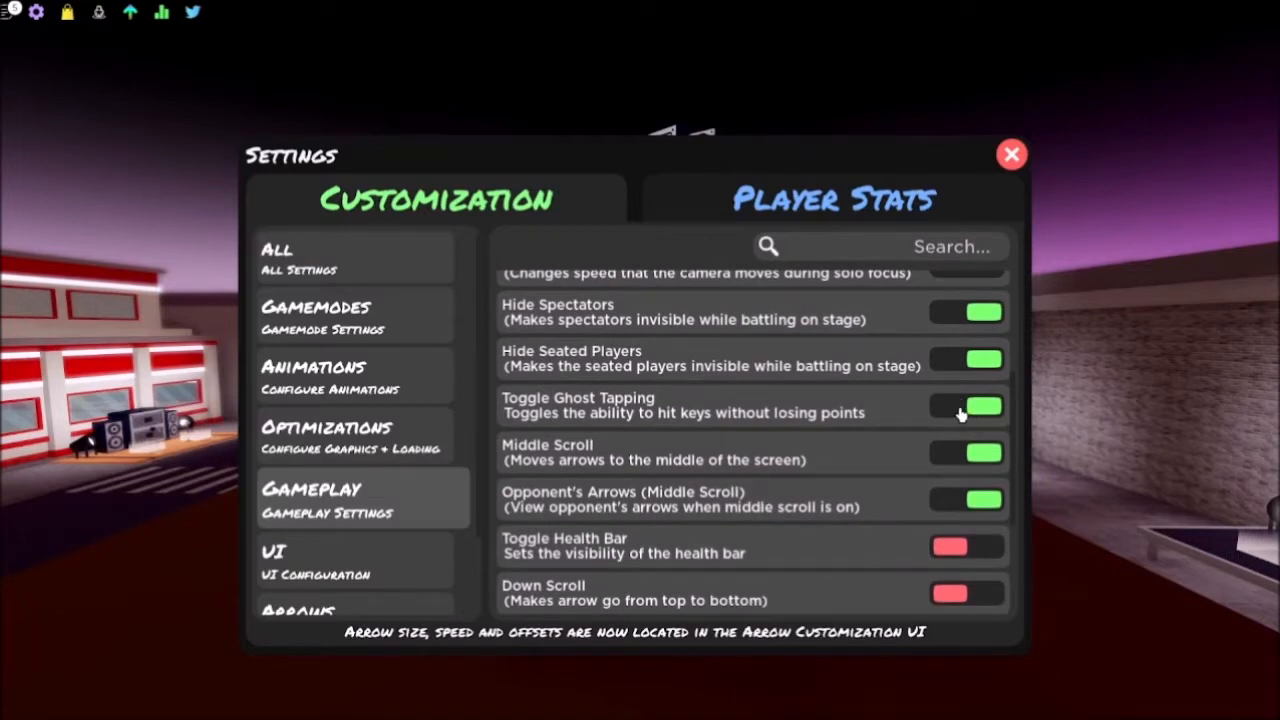
{"action": "mouse_move", "coordinate": [951, 416]}
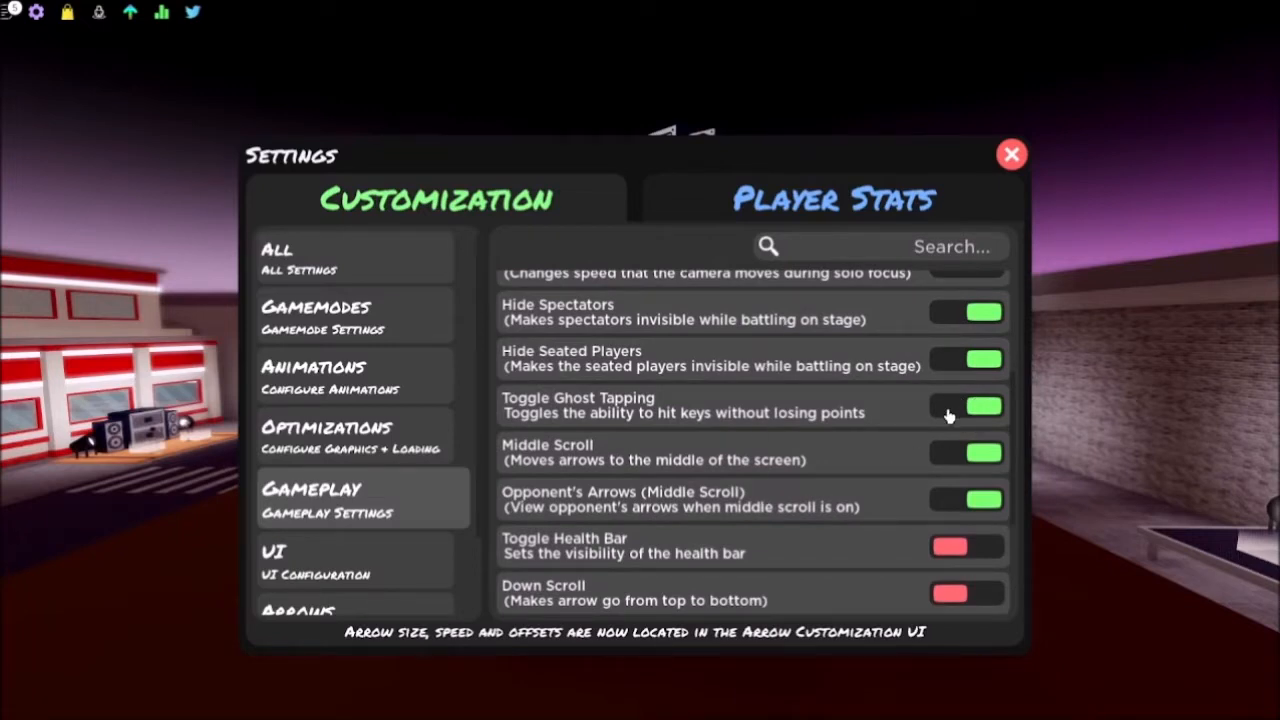
{"action": "left_click", "coordinate": [965, 407]}
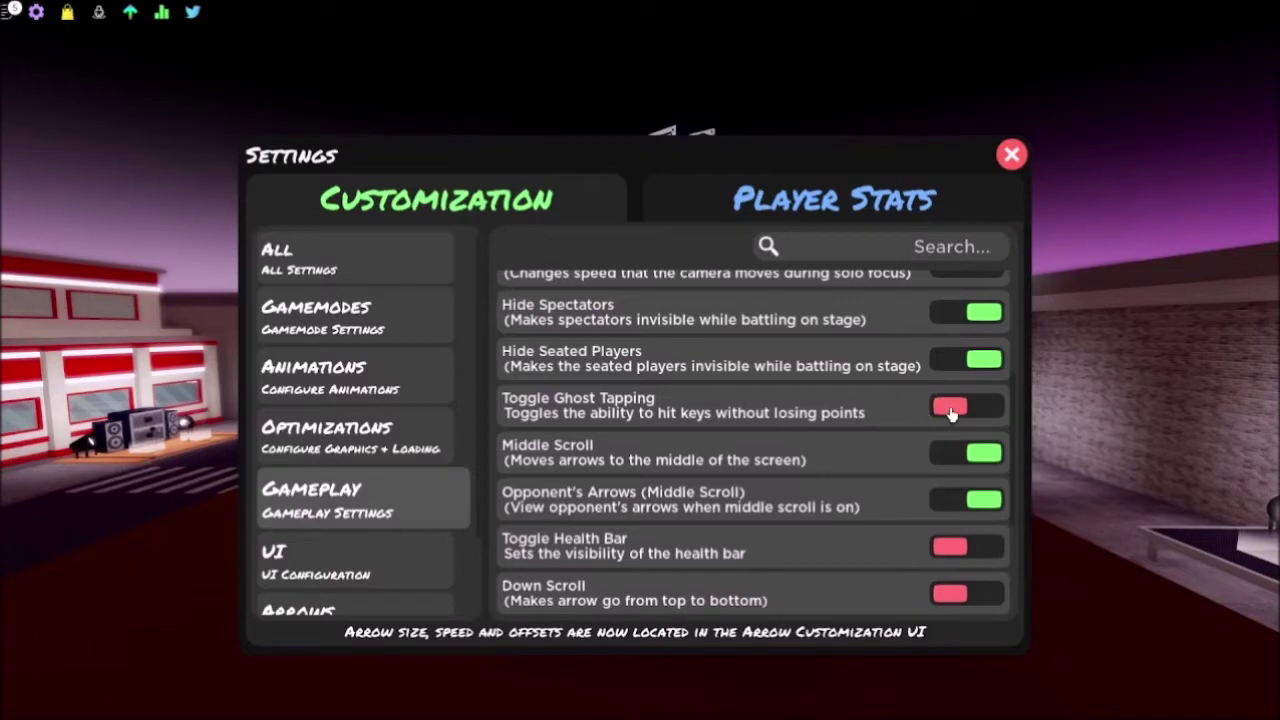
{"action": "left_click", "coordinate": [966, 408]}
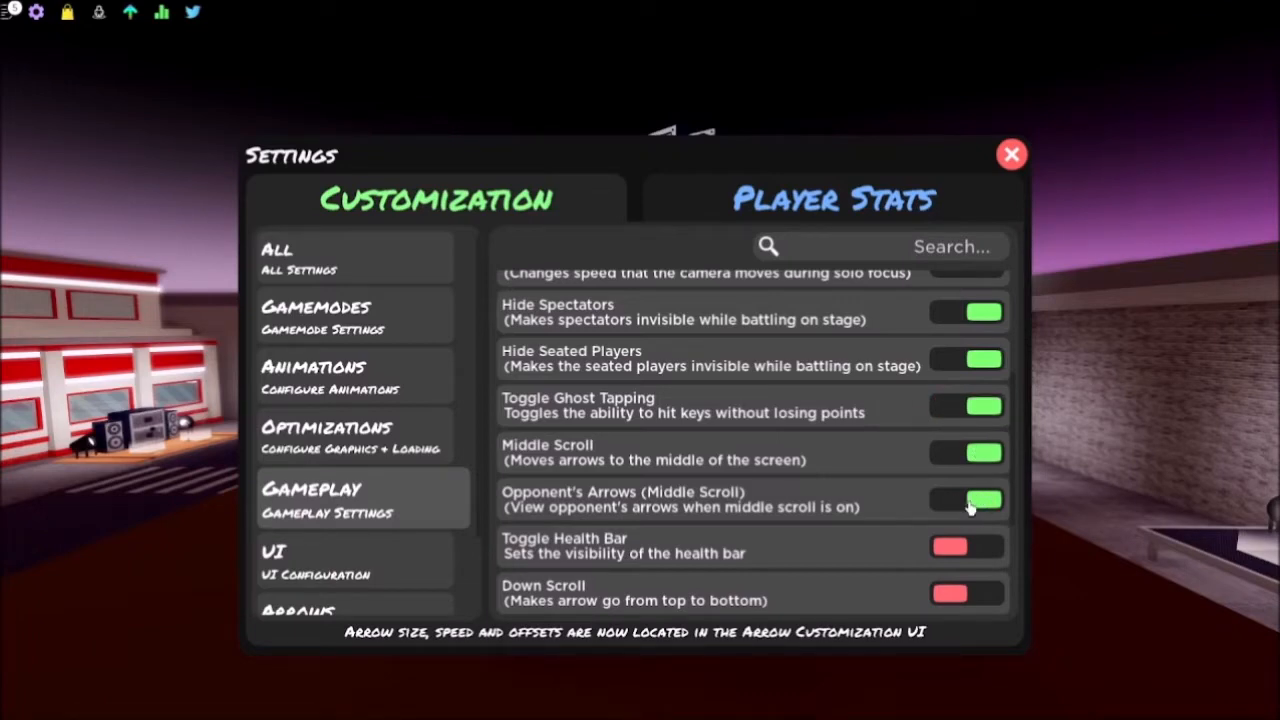
{"action": "scroll", "scroll_direction": "down", "scroll_amount": 3}
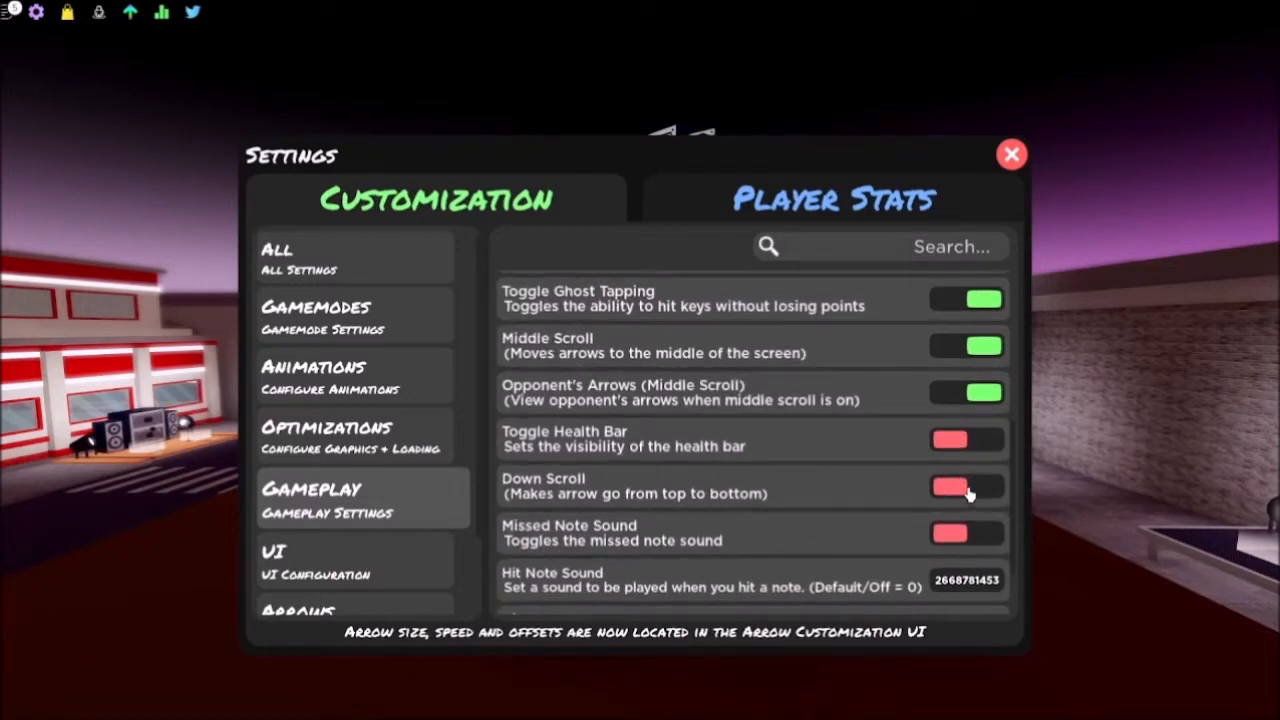
{"action": "left_click", "coordinate": [965, 489]}
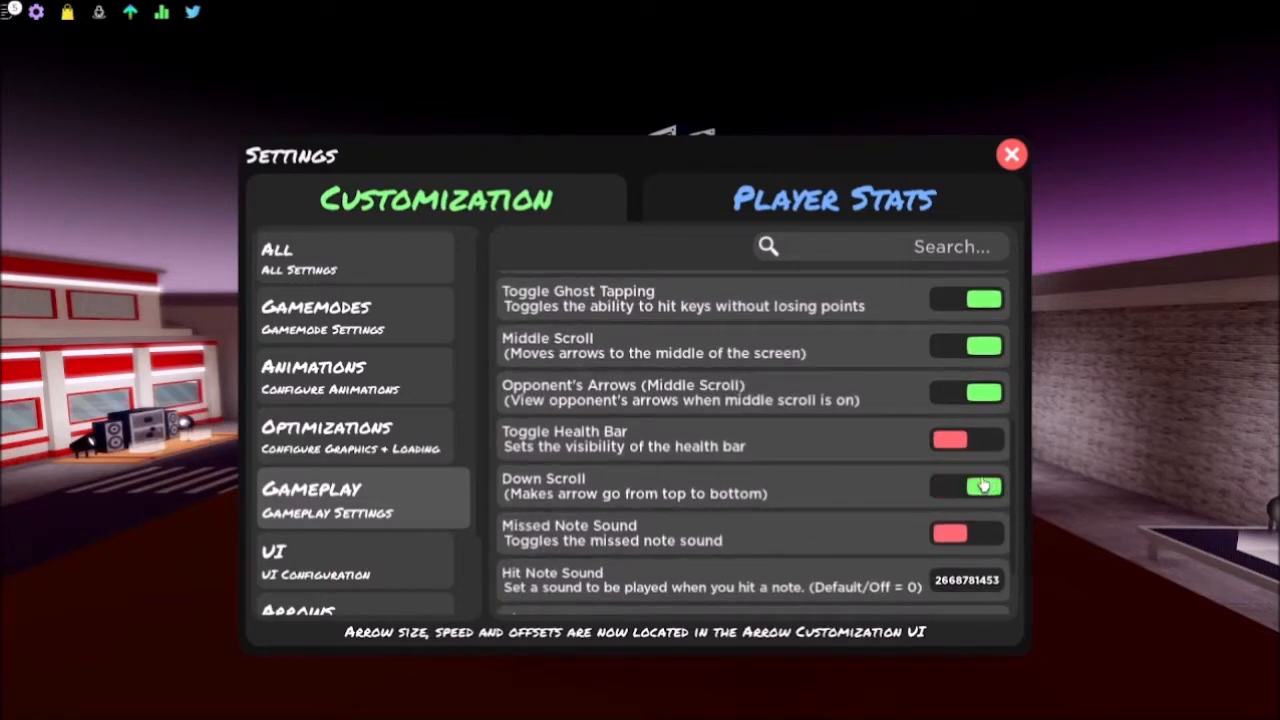
{"action": "left_click", "coordinate": [965, 486]}
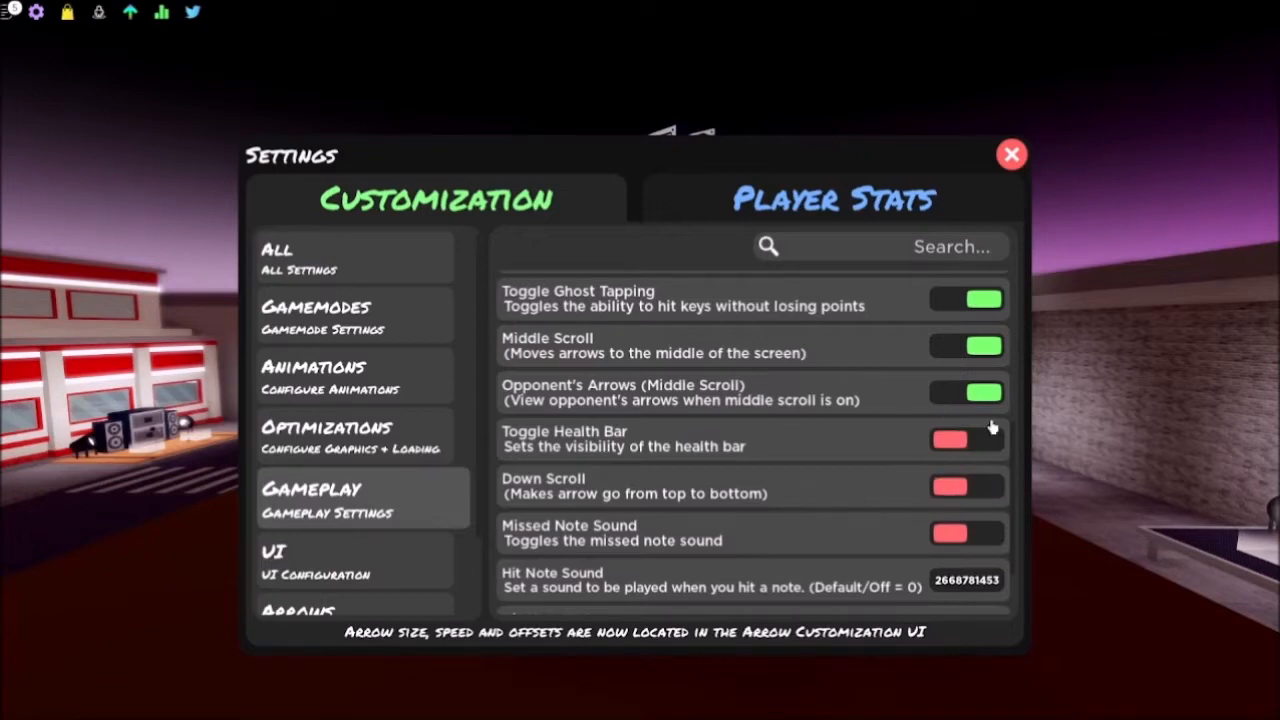
{"action": "scroll", "scroll_direction": "down", "scroll_amount": 3}
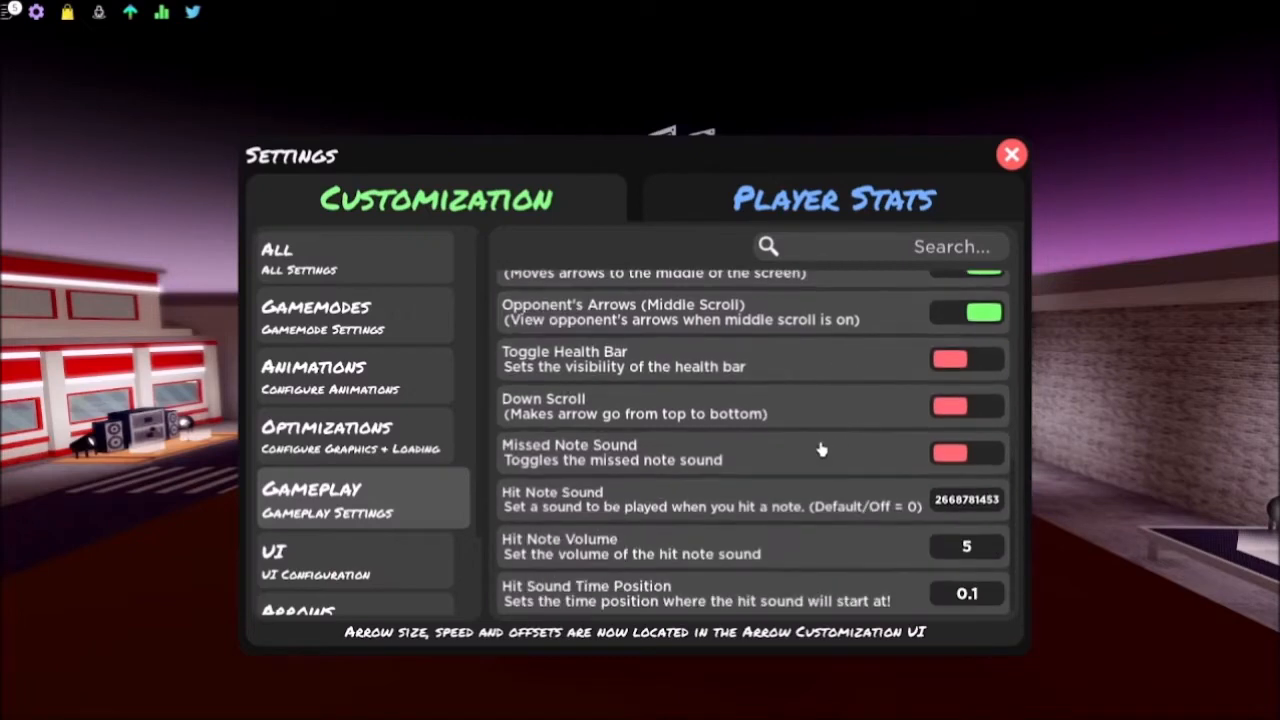
{"action": "mouse_move", "coordinate": [362, 546]}
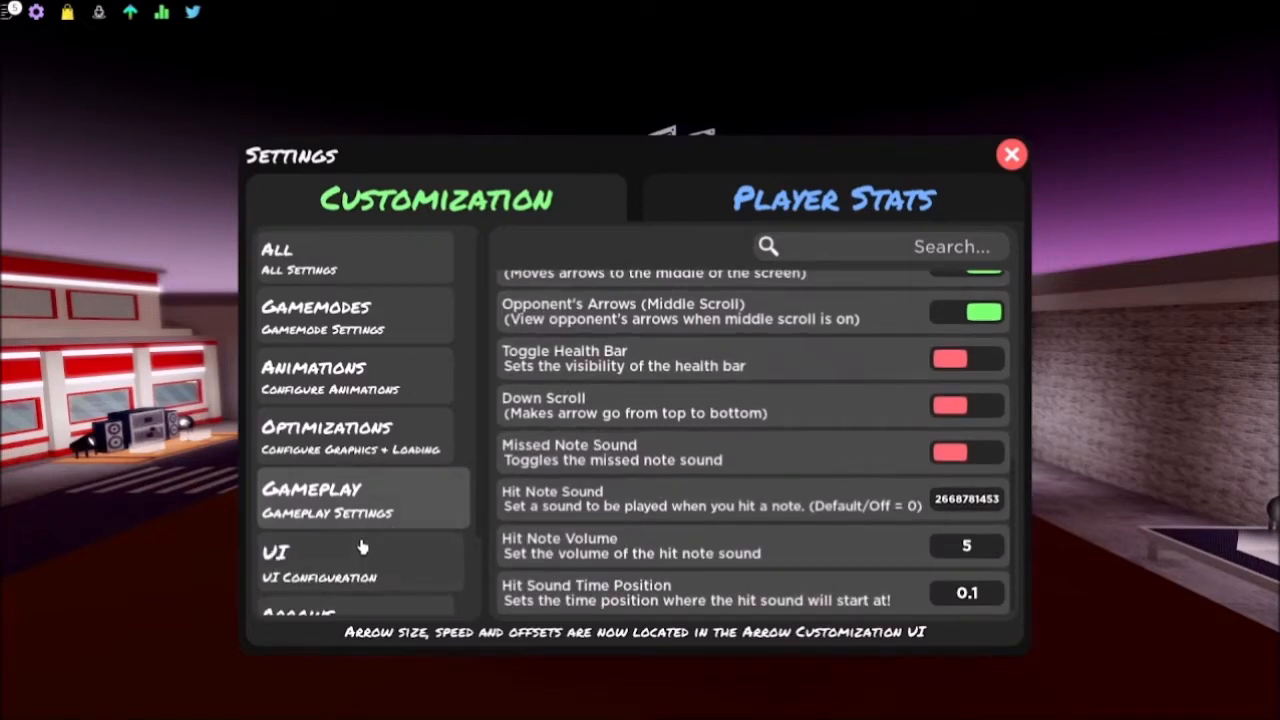
Step: Review UI, Arrows and Advanced settings (offsets 0, alt tag on), then close Settings
{"action": "left_click", "coordinate": [300, 560]}
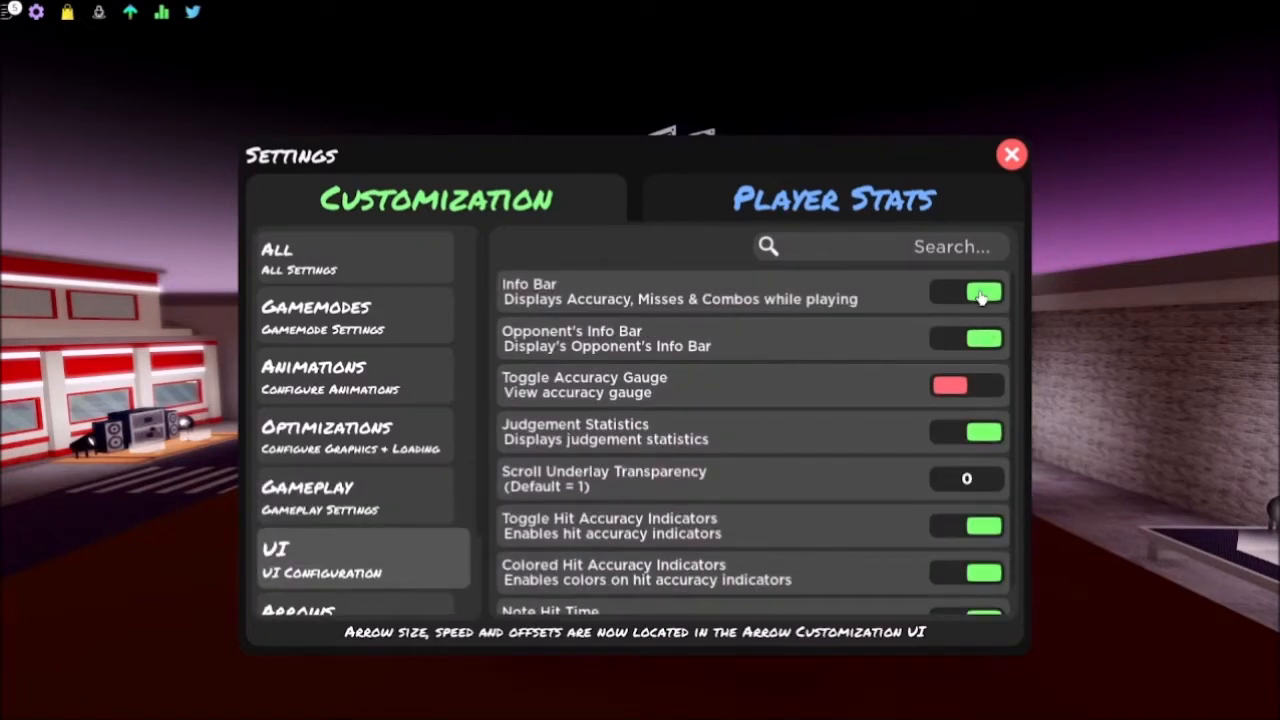
{"action": "scroll", "scroll_direction": "down", "scroll_amount": 3}
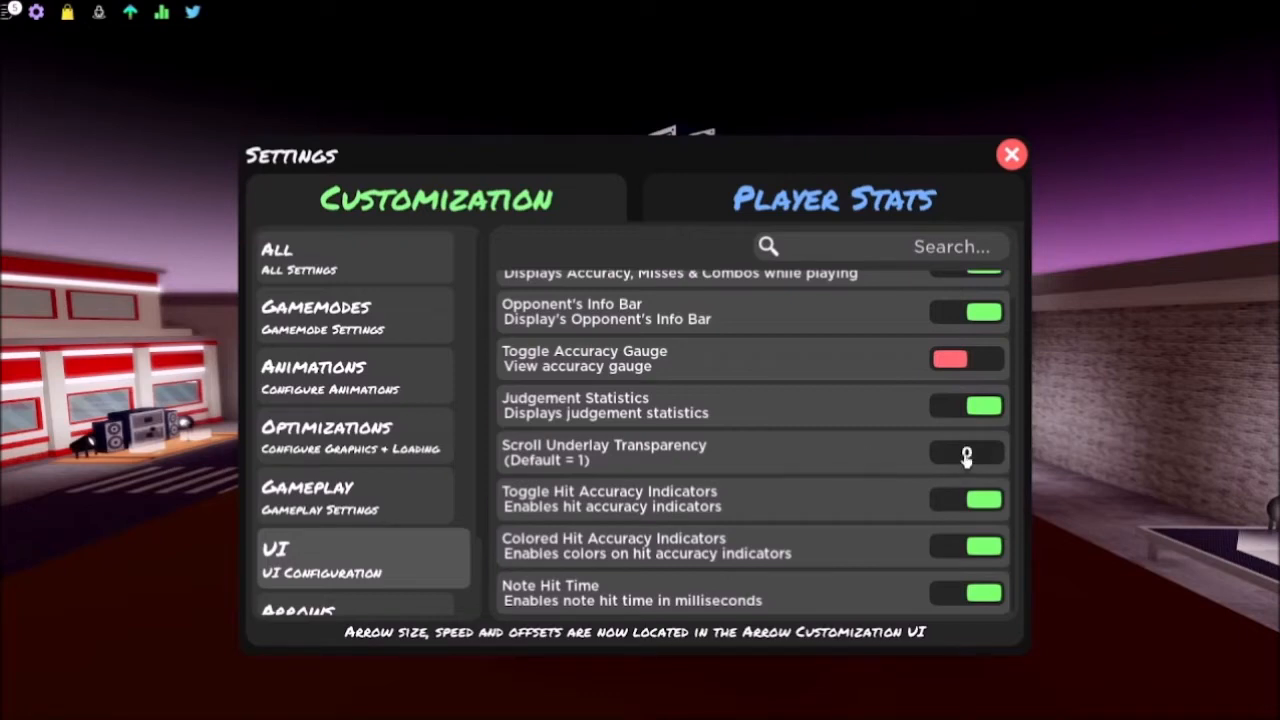
{"action": "scroll", "scroll_direction": "down", "scroll_amount": 3}
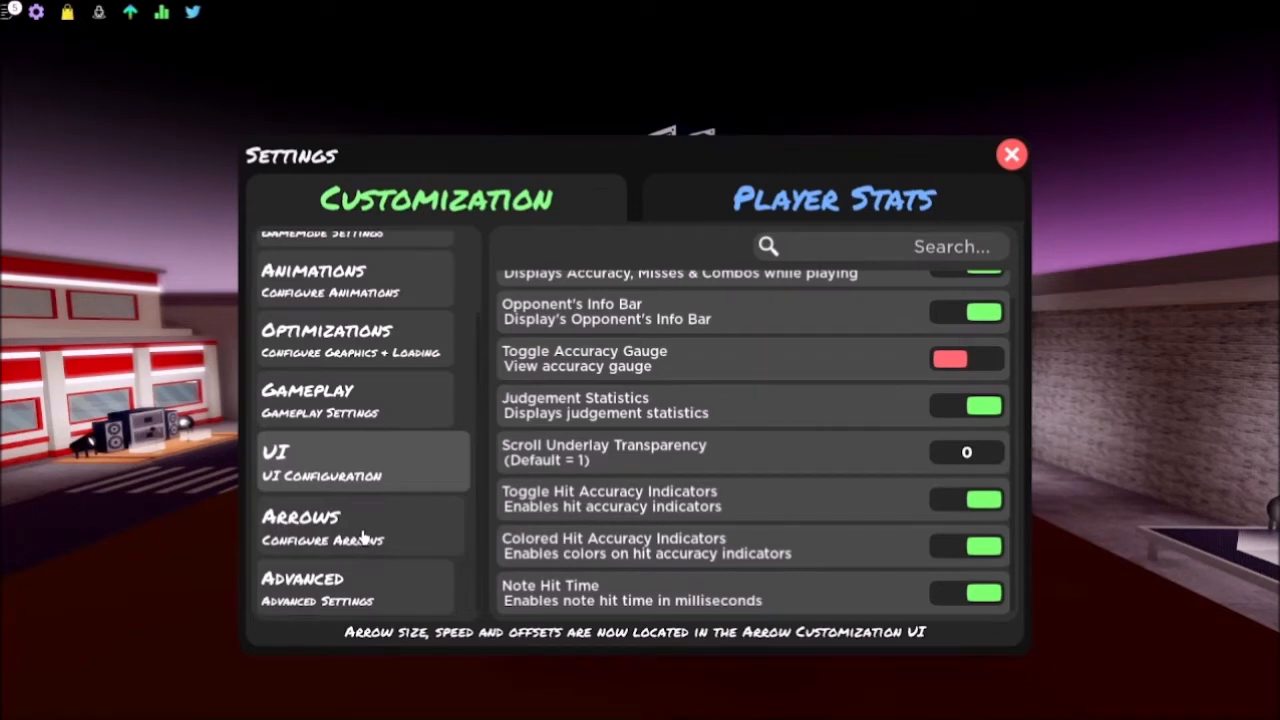
{"action": "left_click", "coordinate": [320, 525]}
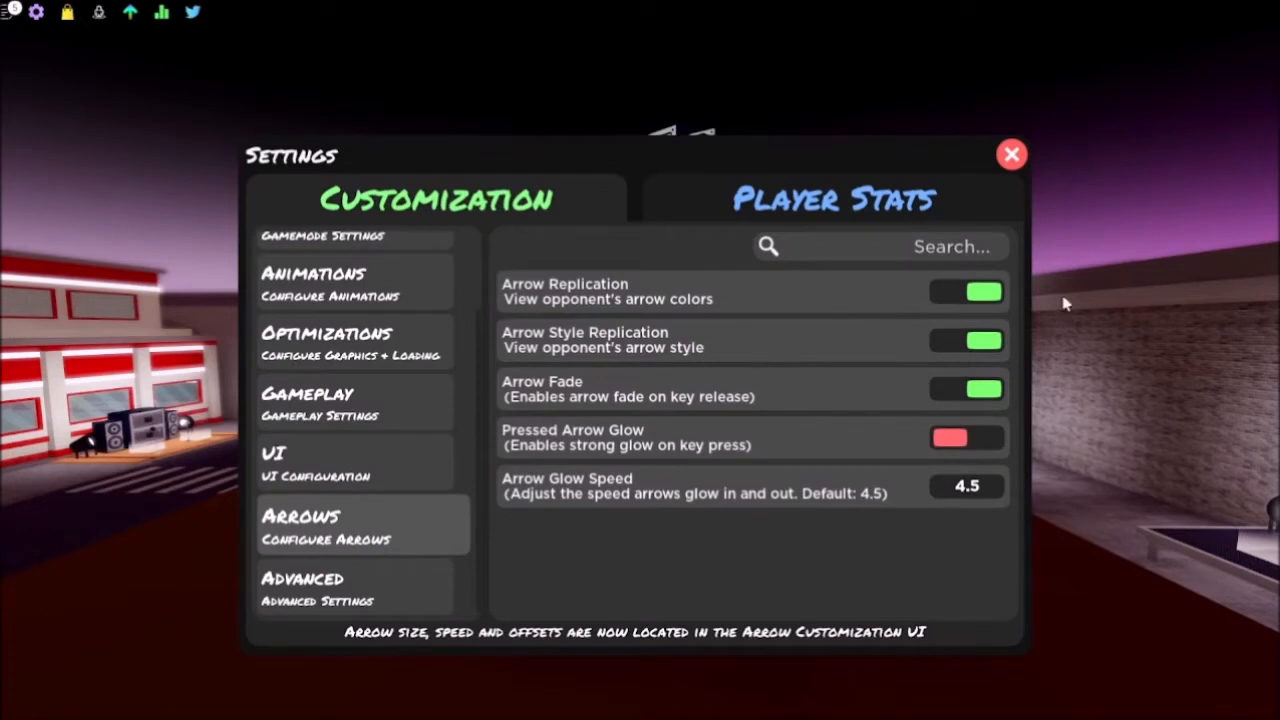
{"action": "left_click", "coordinate": [330, 587]}
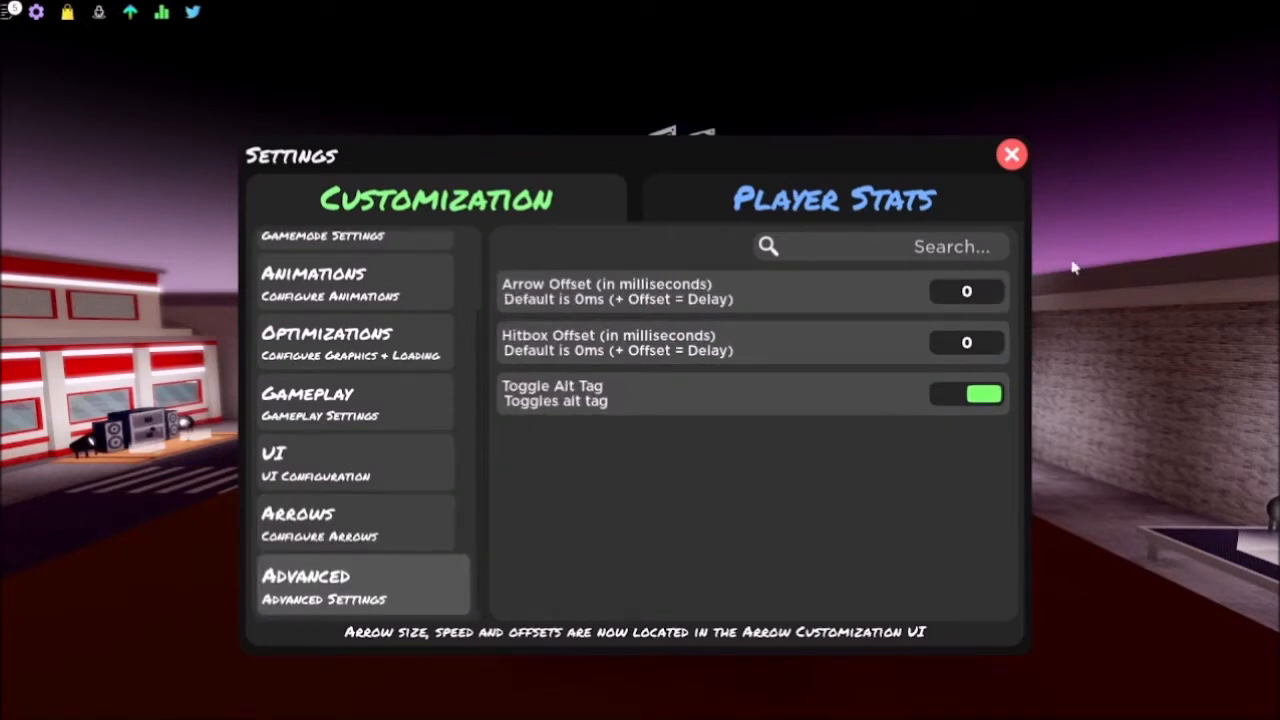
{"action": "left_click", "coordinate": [1011, 154]}
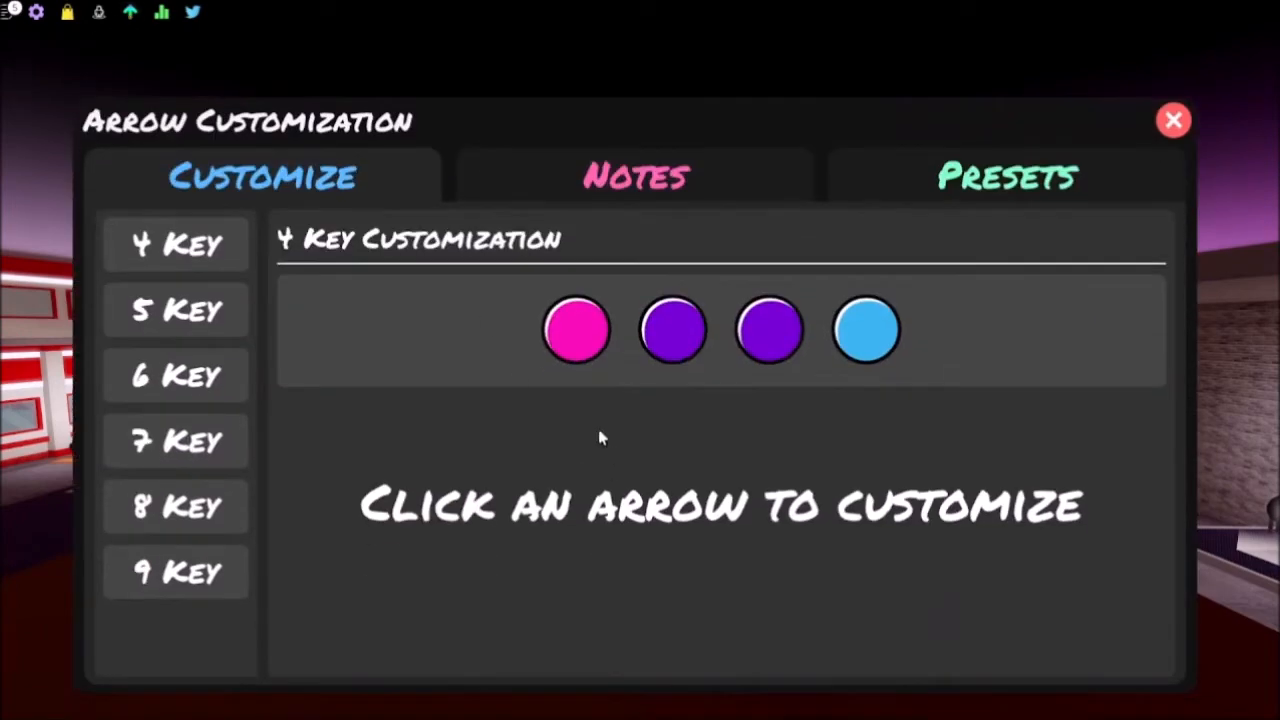
Step: Inspect the pink, two purple and light blue 4-key arrow colours, then view keybinds
{"action": "left_click", "coordinate": [576, 330]}
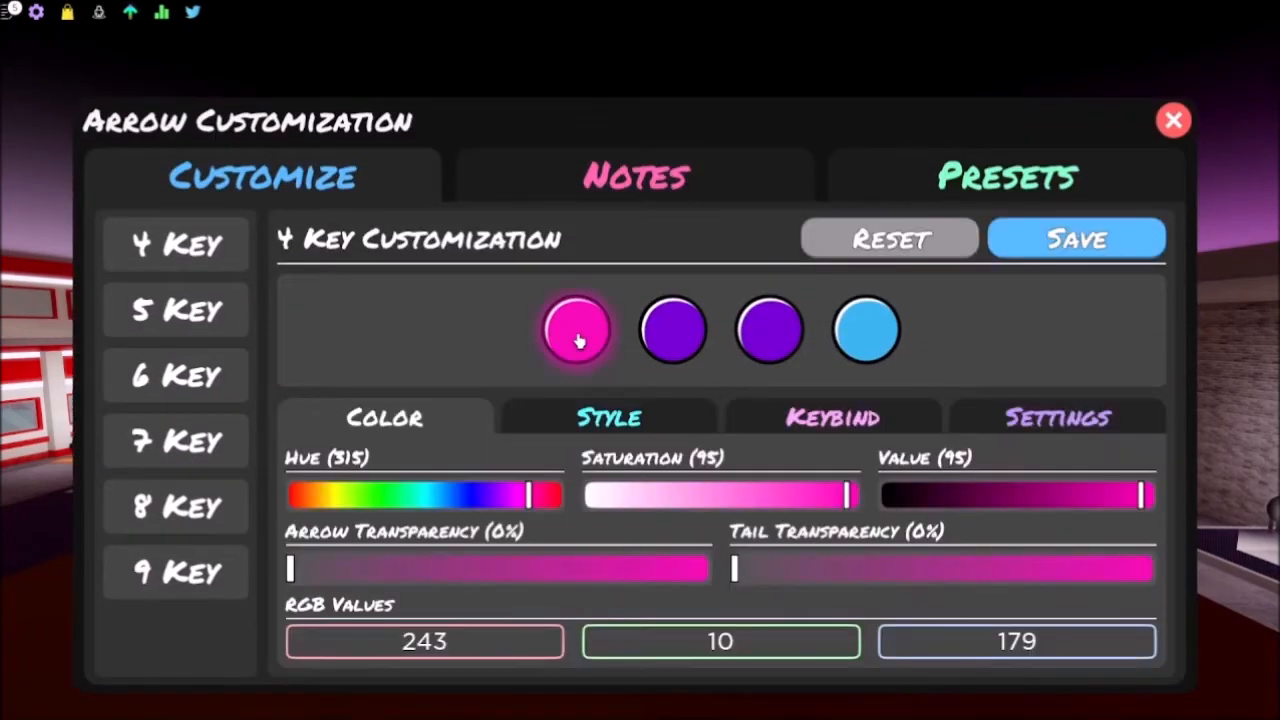
{"action": "mouse_move", "coordinate": [530, 425]}
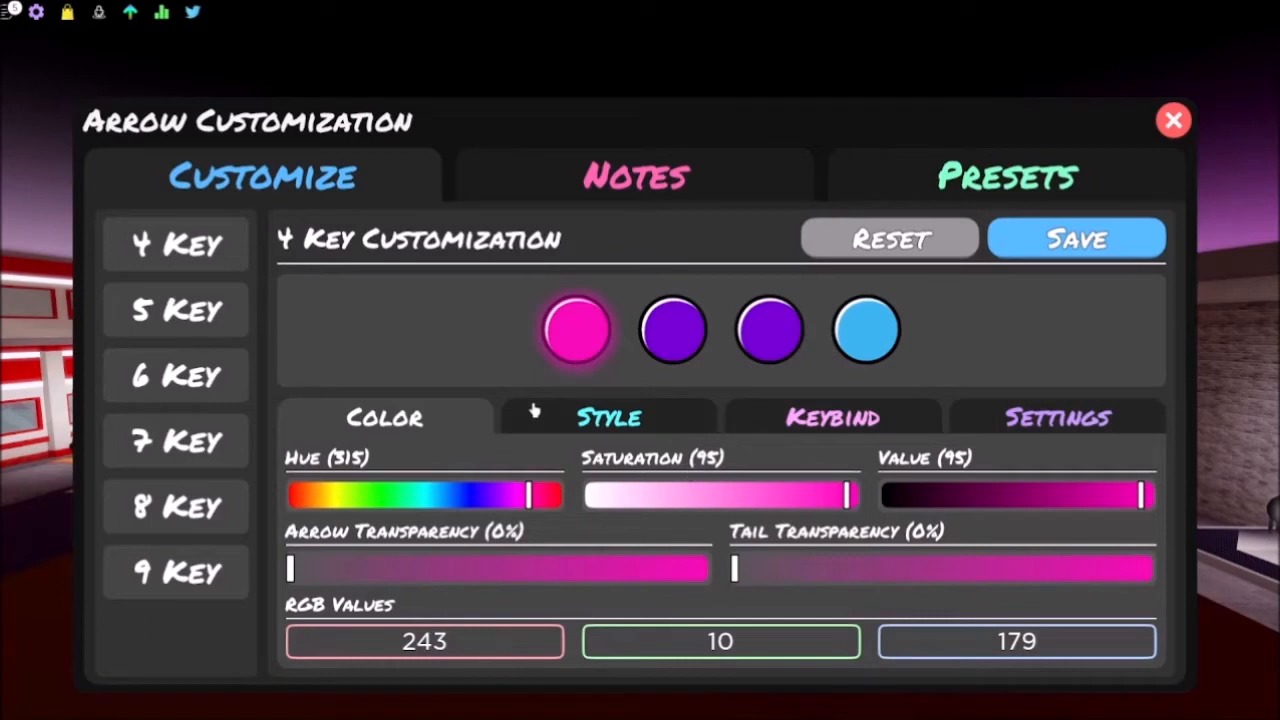
{"action": "mouse_move", "coordinate": [691, 338]}
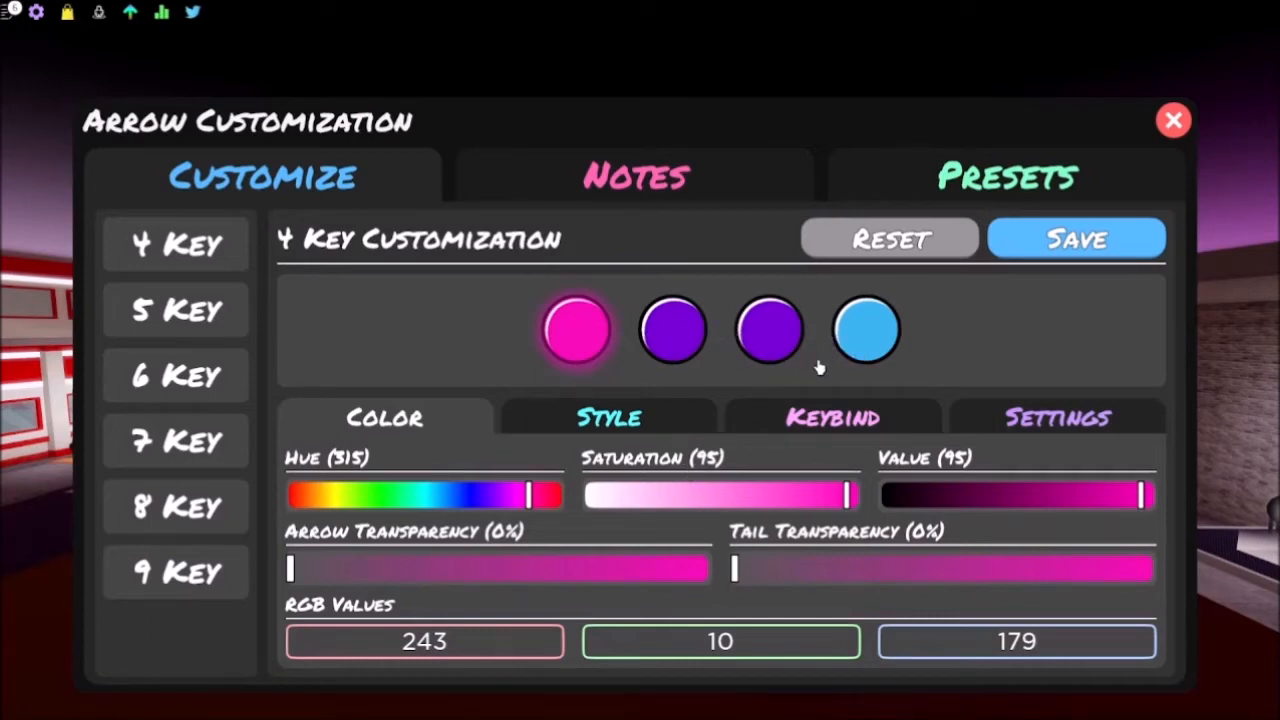
{"action": "mouse_move", "coordinate": [300, 636]}
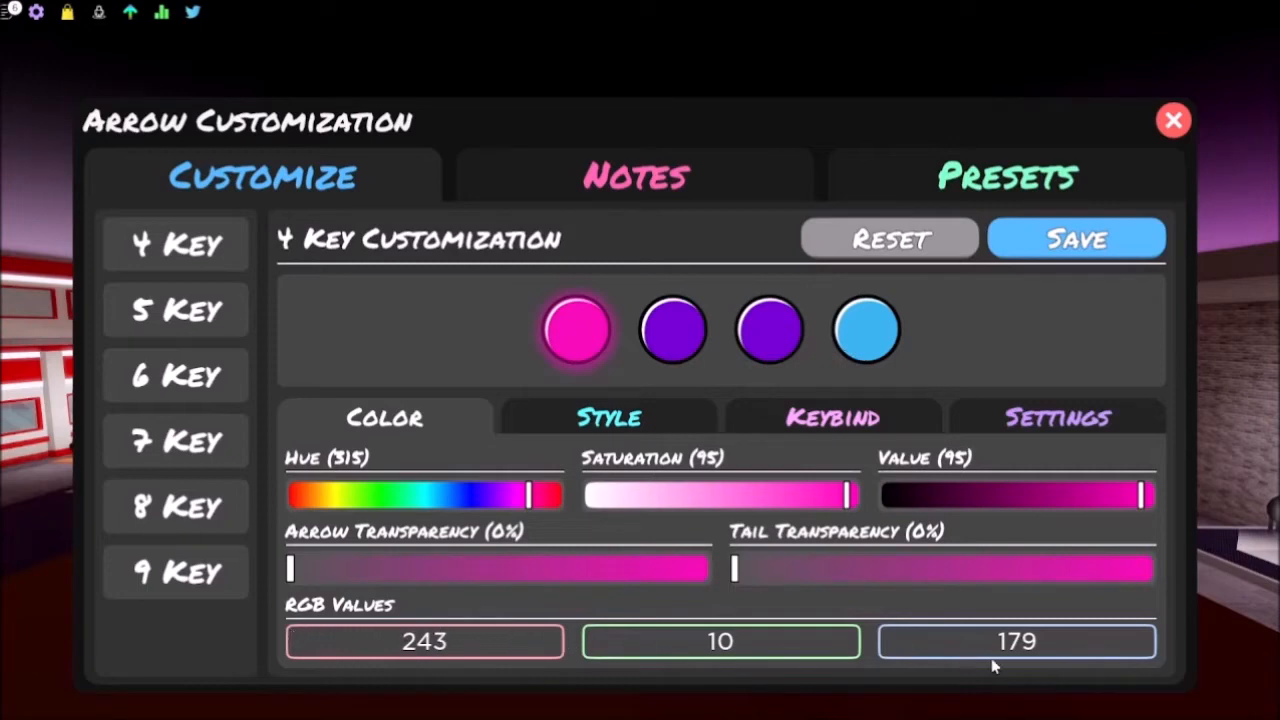
{"action": "left_click", "coordinate": [423, 641]}
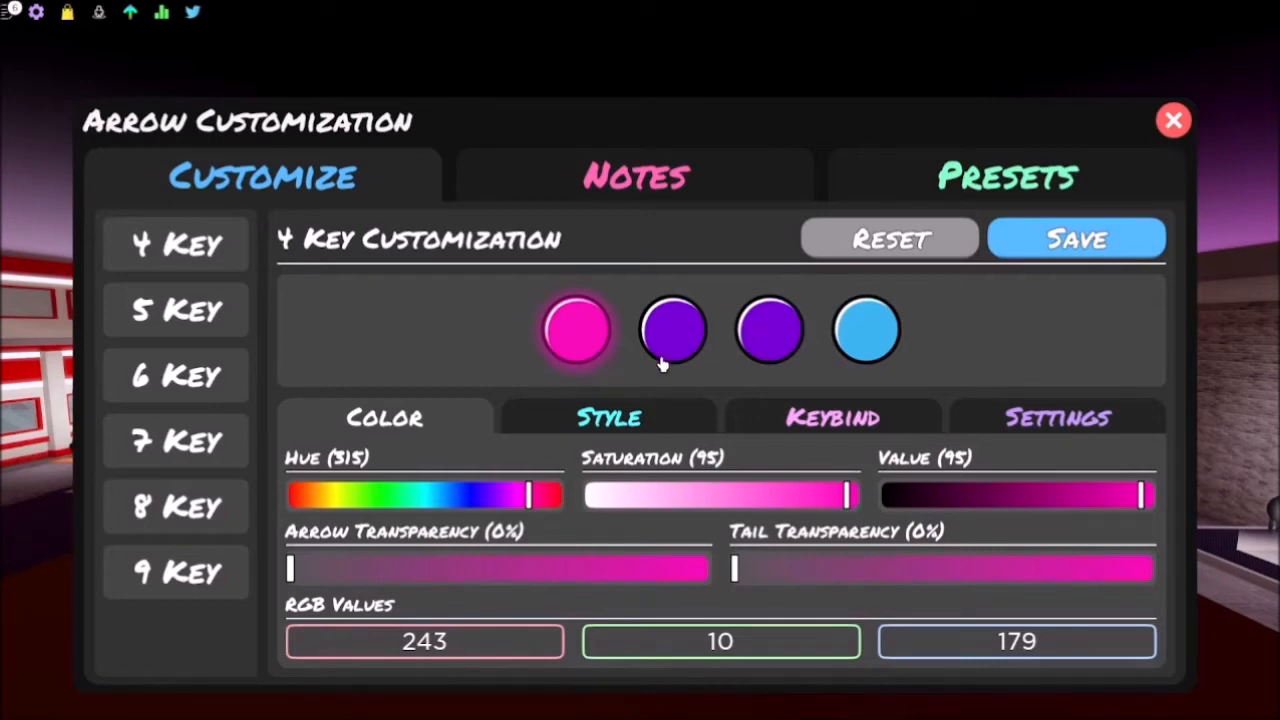
{"action": "left_click", "coordinate": [673, 330]}
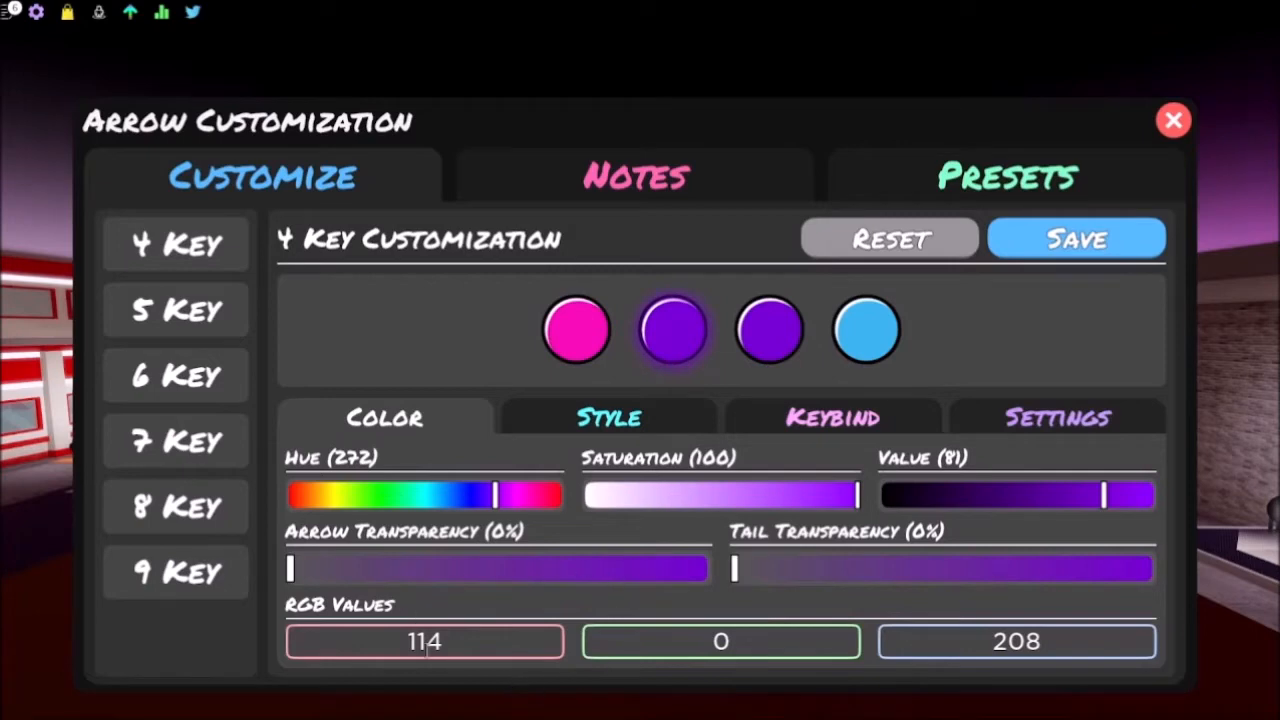
{"action": "mouse_move", "coordinate": [802, 292]}
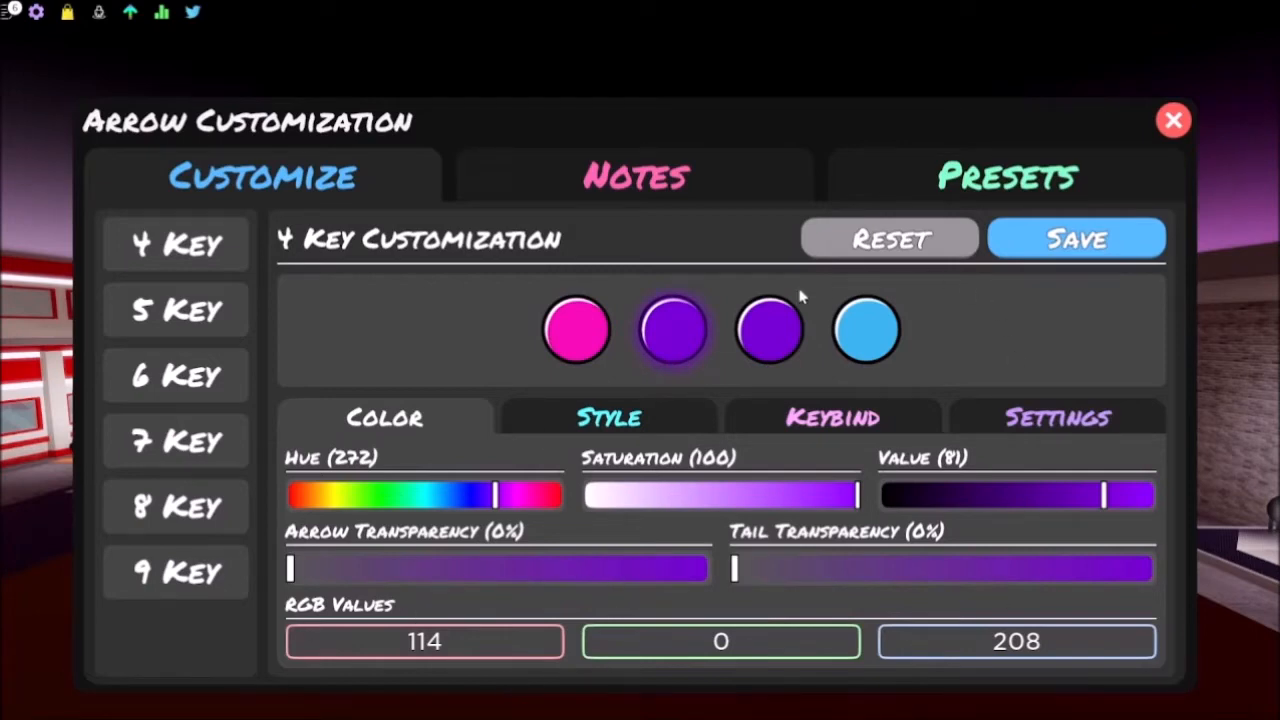
{"action": "left_click", "coordinate": [768, 330]}
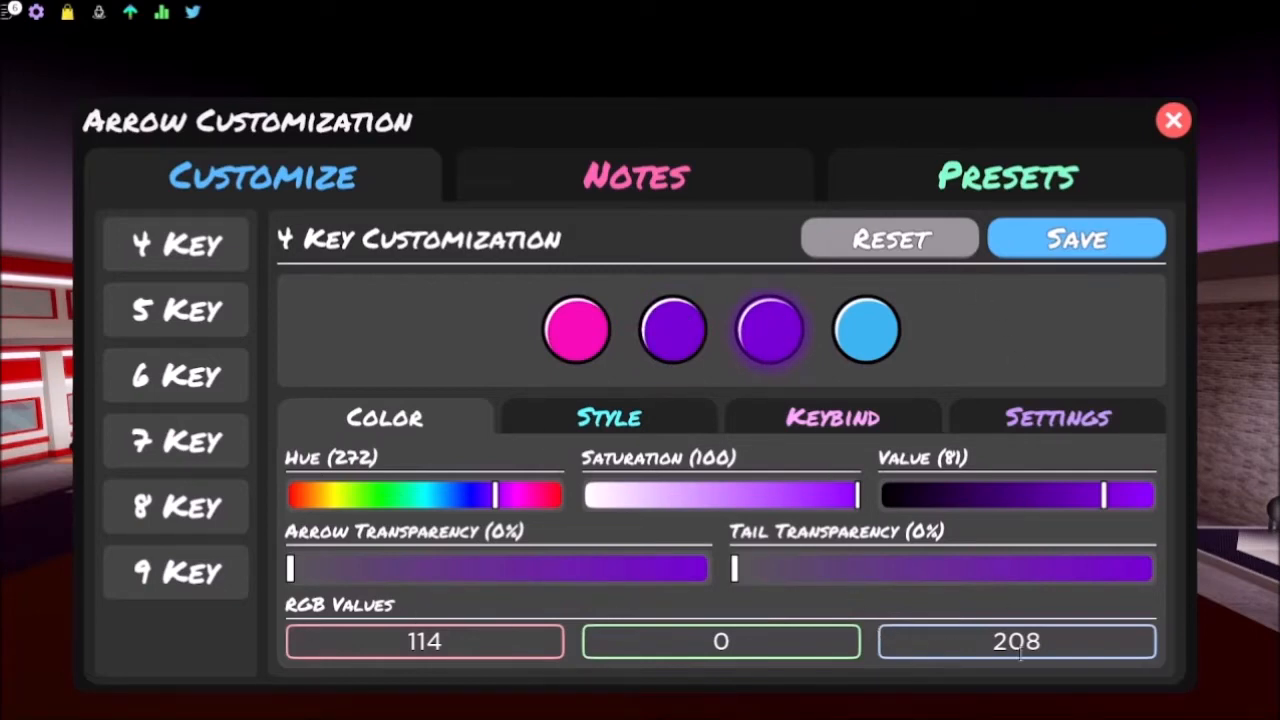
{"action": "left_click", "coordinate": [866, 330]}
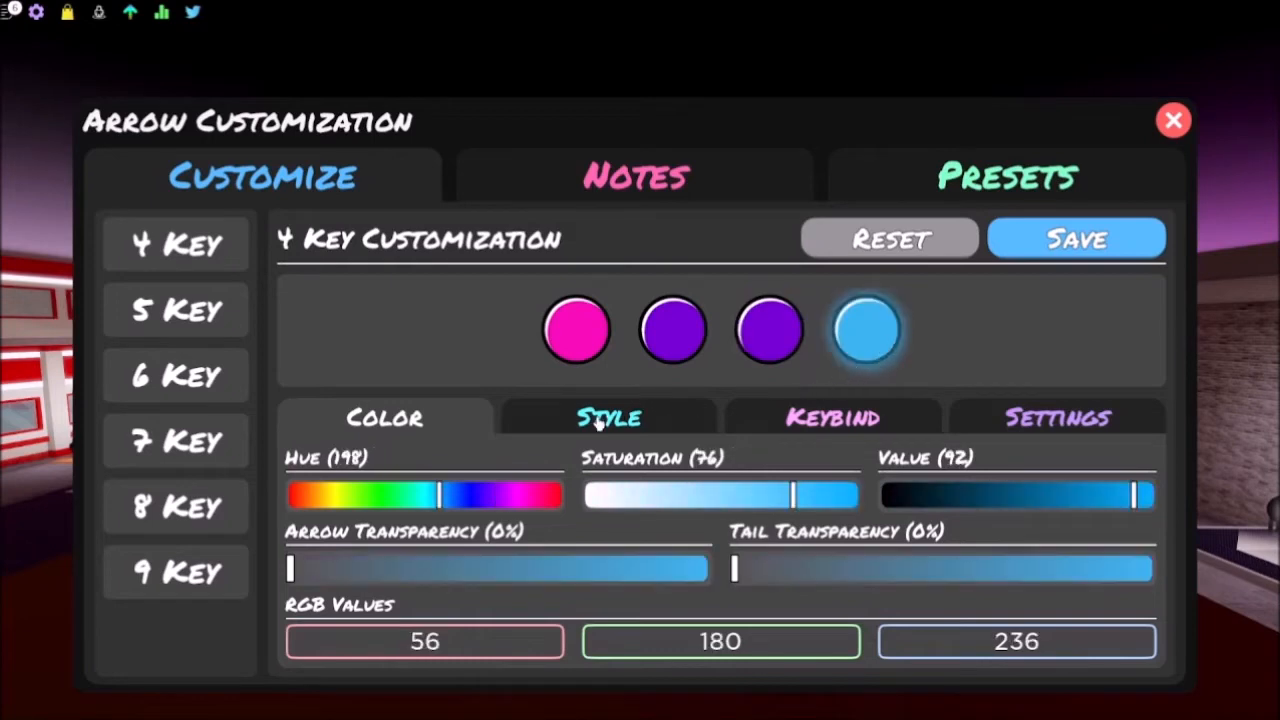
{"action": "left_click", "coordinate": [832, 417]}
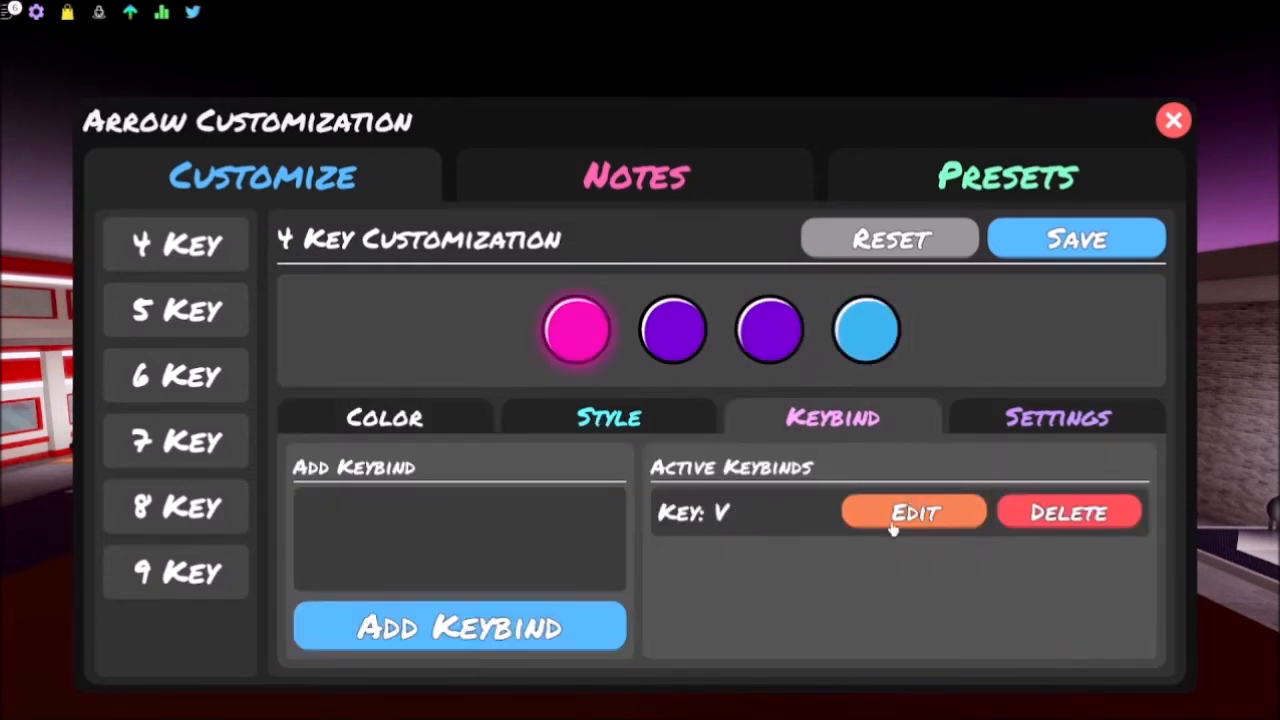
{"action": "mouse_move", "coordinate": [662, 368]}
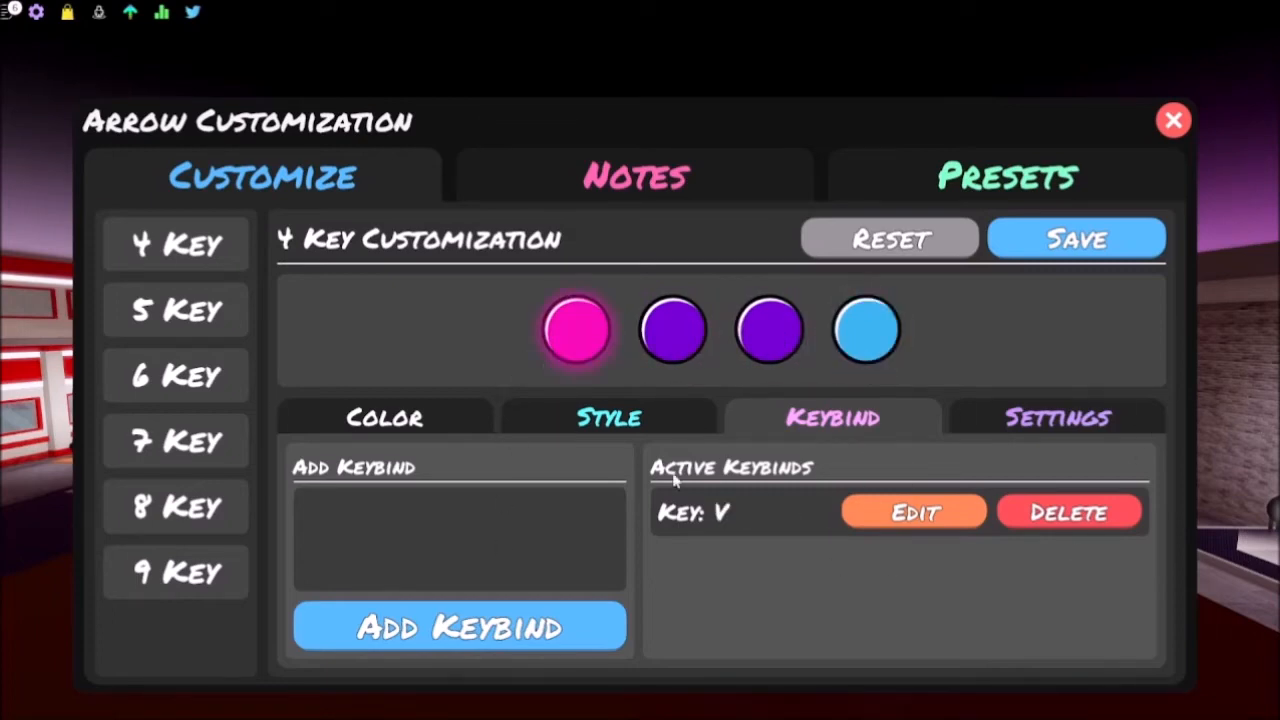
{"action": "mouse_move", "coordinate": [958, 449]}
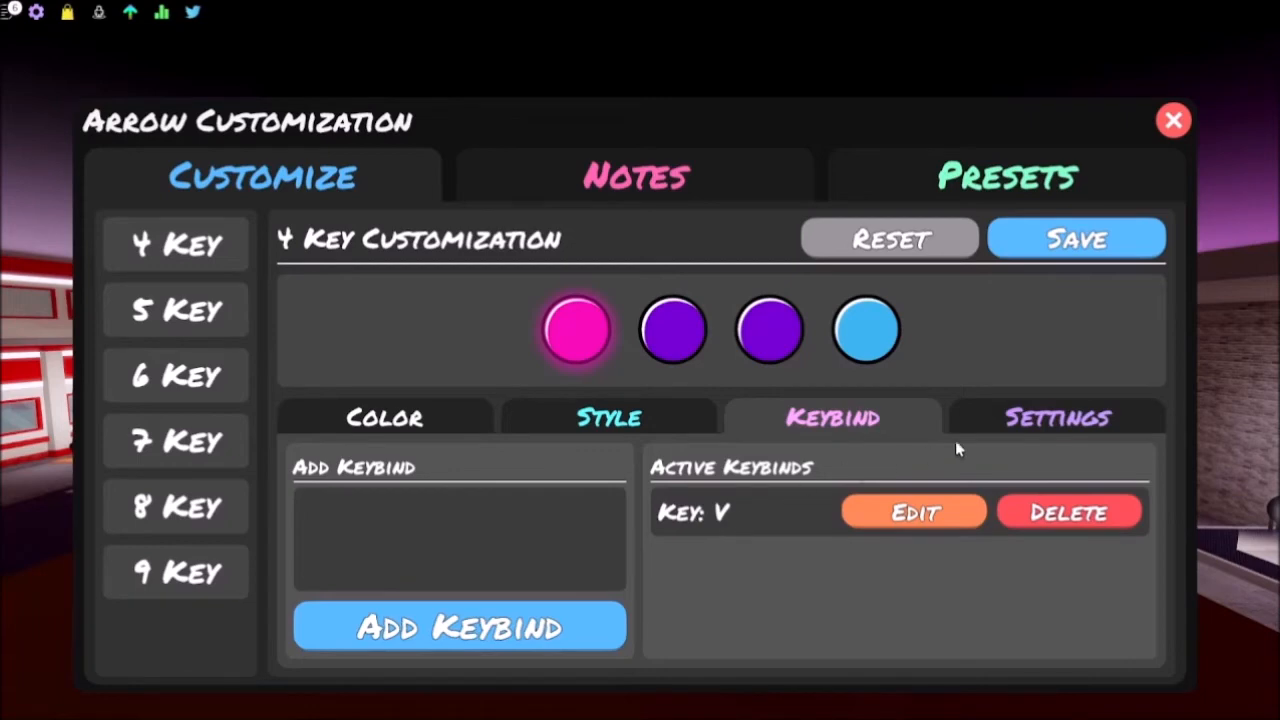
Step: Save 4-key arrows with speed 2.15, size 1.16, lane offset -38, height 0
{"action": "left_click", "coordinate": [1058, 417]}
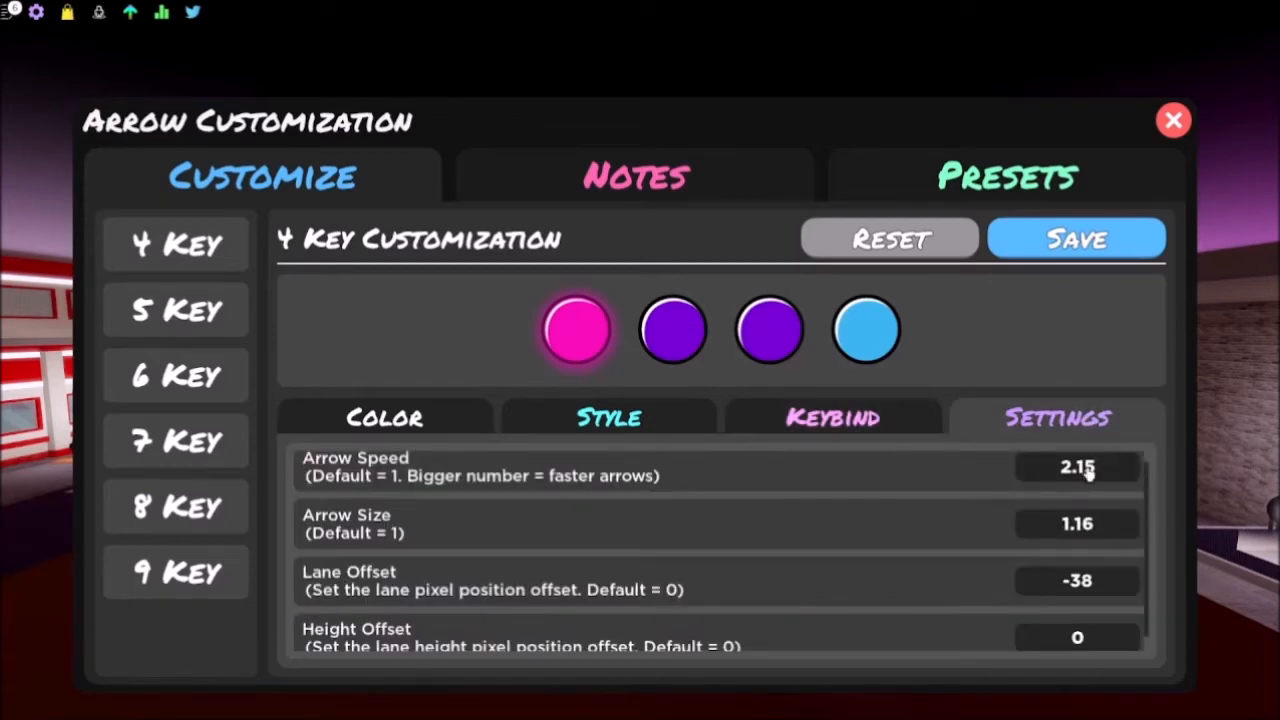
{"action": "mouse_move", "coordinate": [1158, 406]}
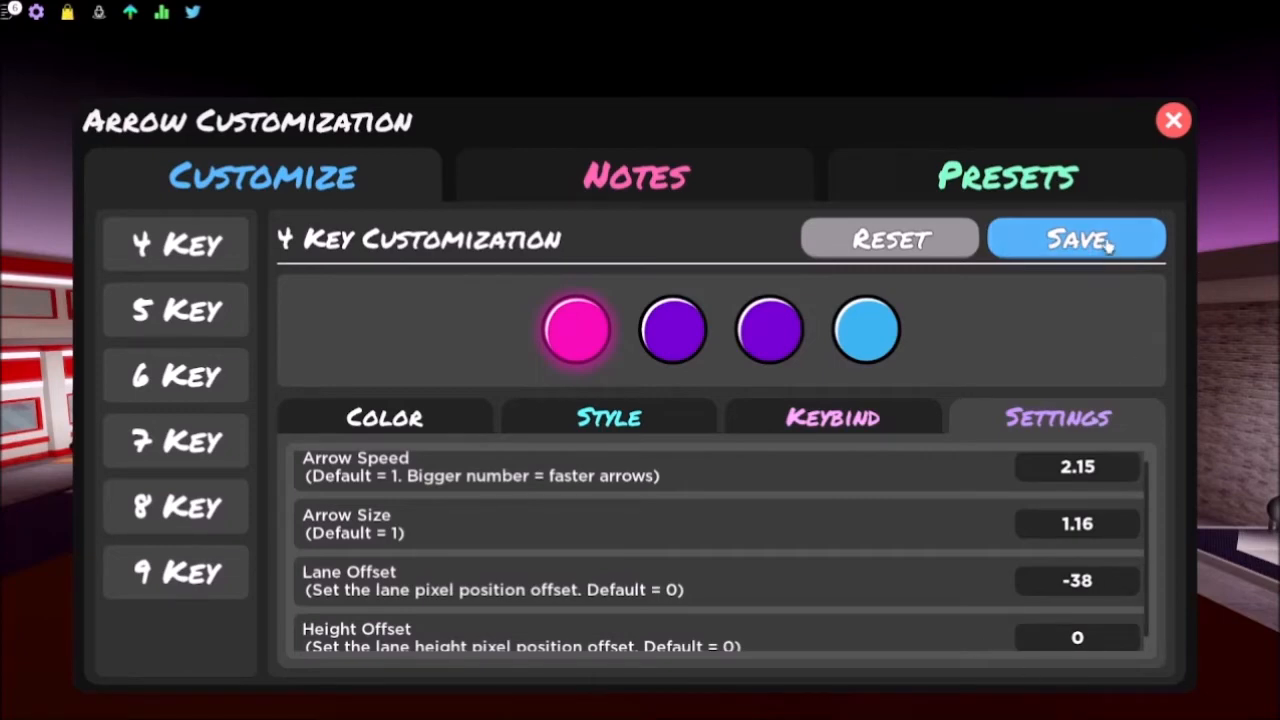
{"action": "left_click", "coordinate": [1173, 119]}
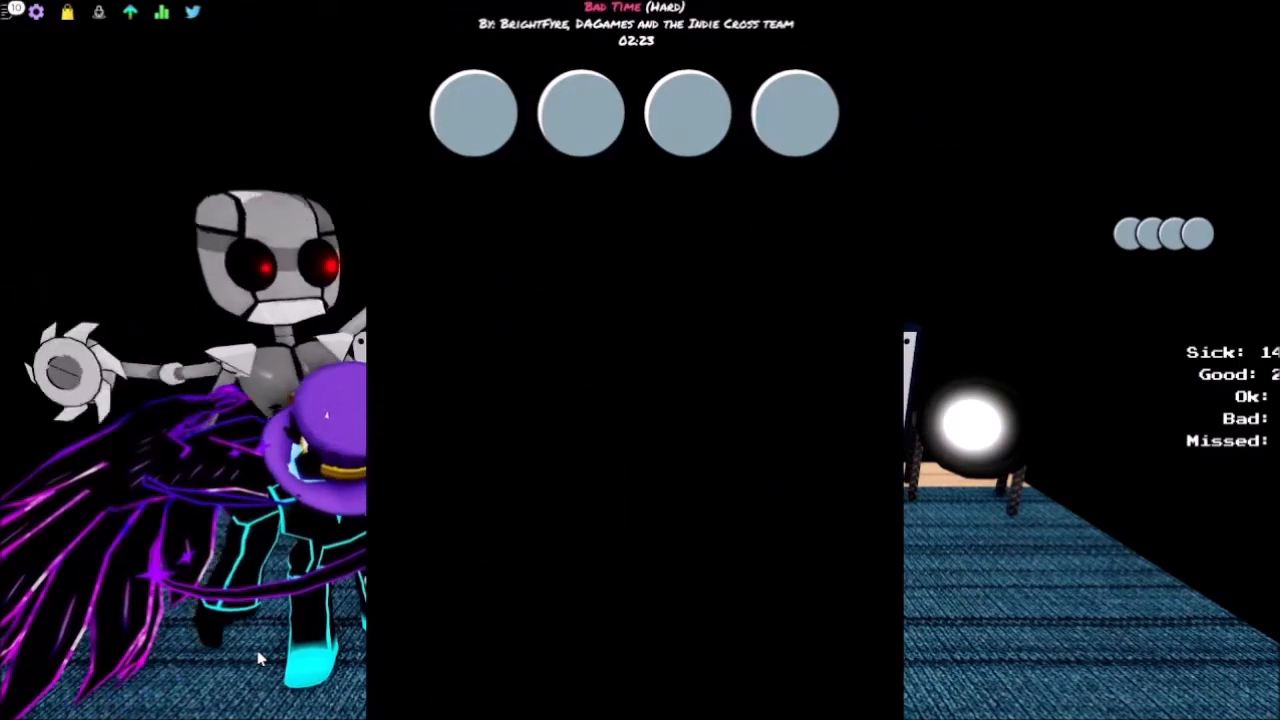
Step: Play Bad Time (Hard) with the new arrows and return to the lobby
{"action": "left_click", "coordinate": [572, 108]}
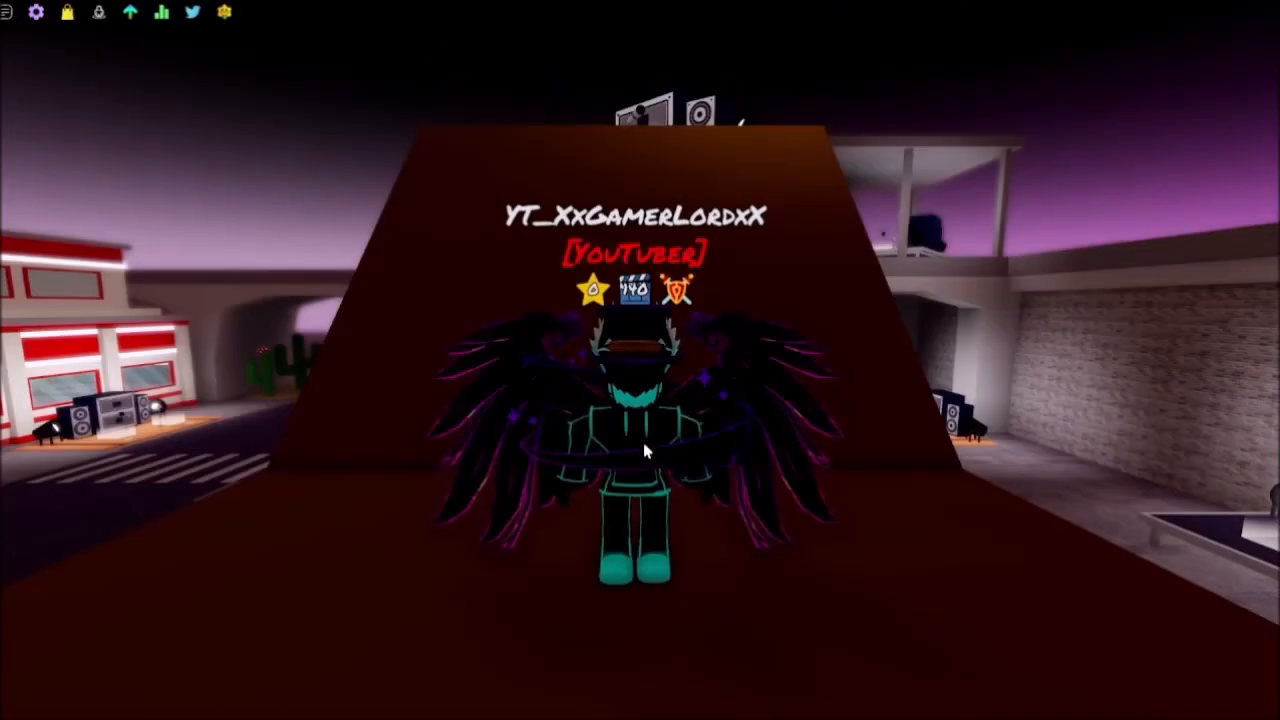
{"action": "mouse_move", "coordinate": [840, 262]}
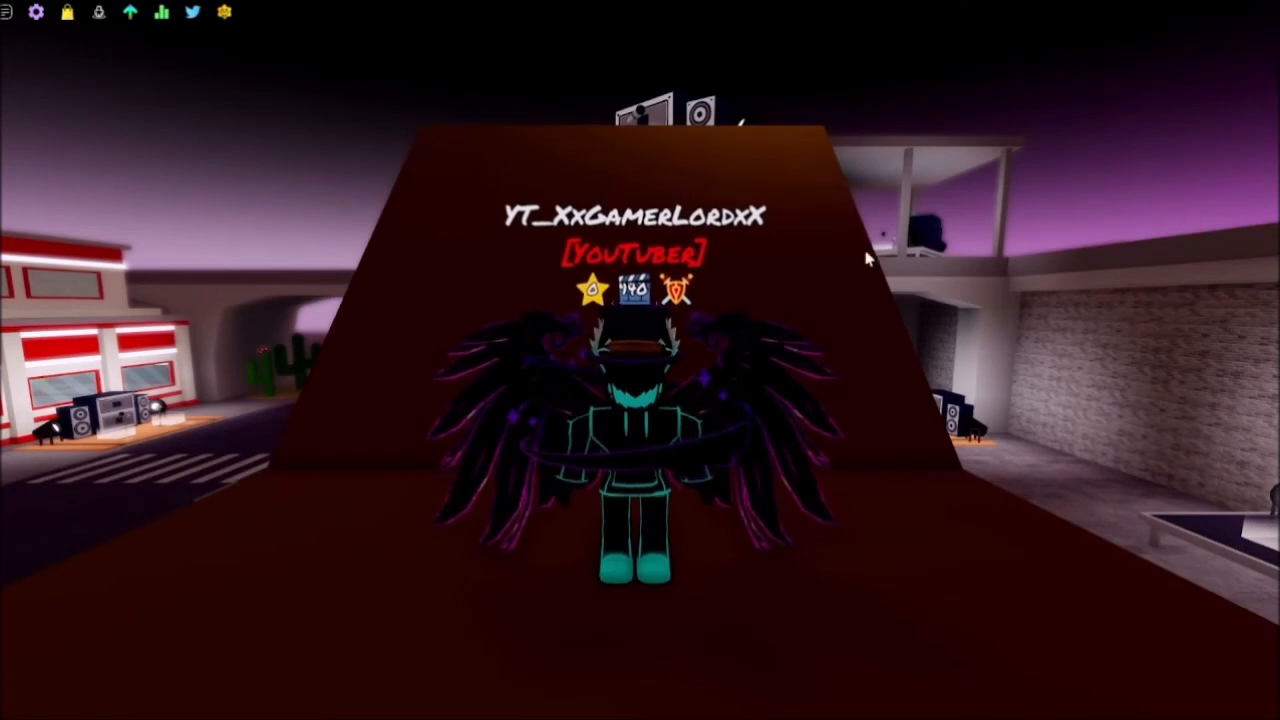
{"action": "mouse_move", "coordinate": [567, 623]}
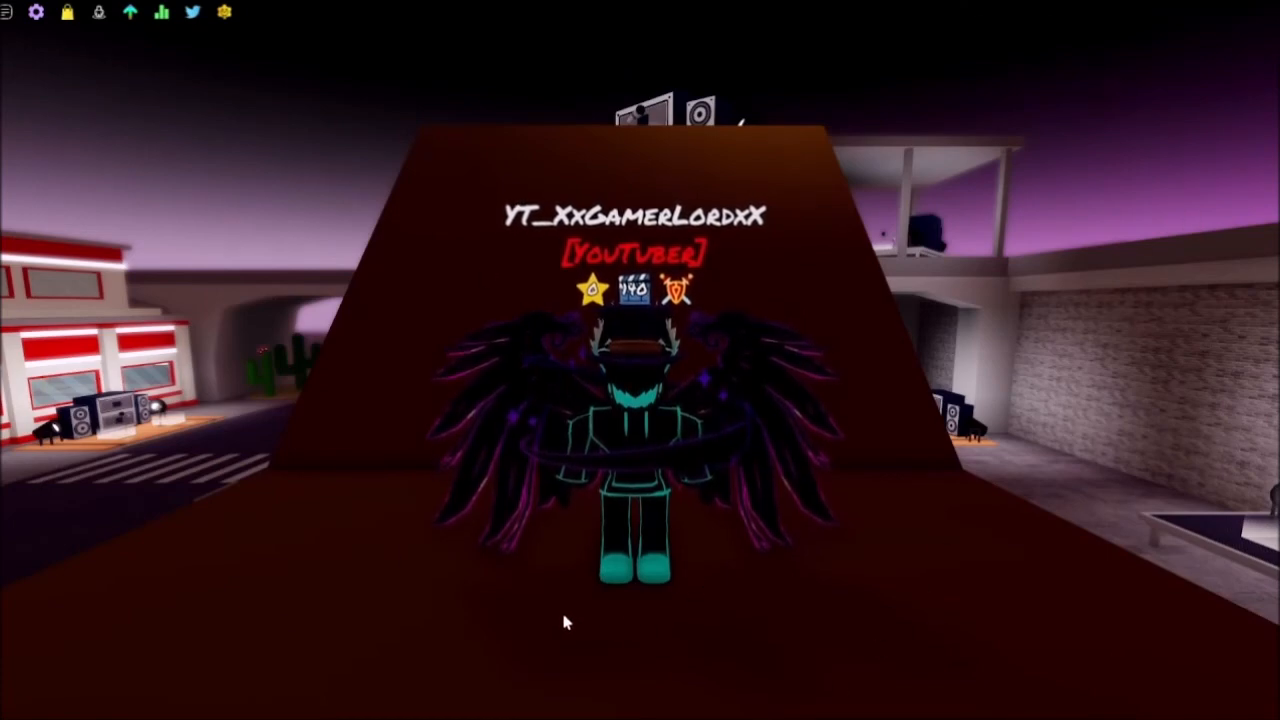